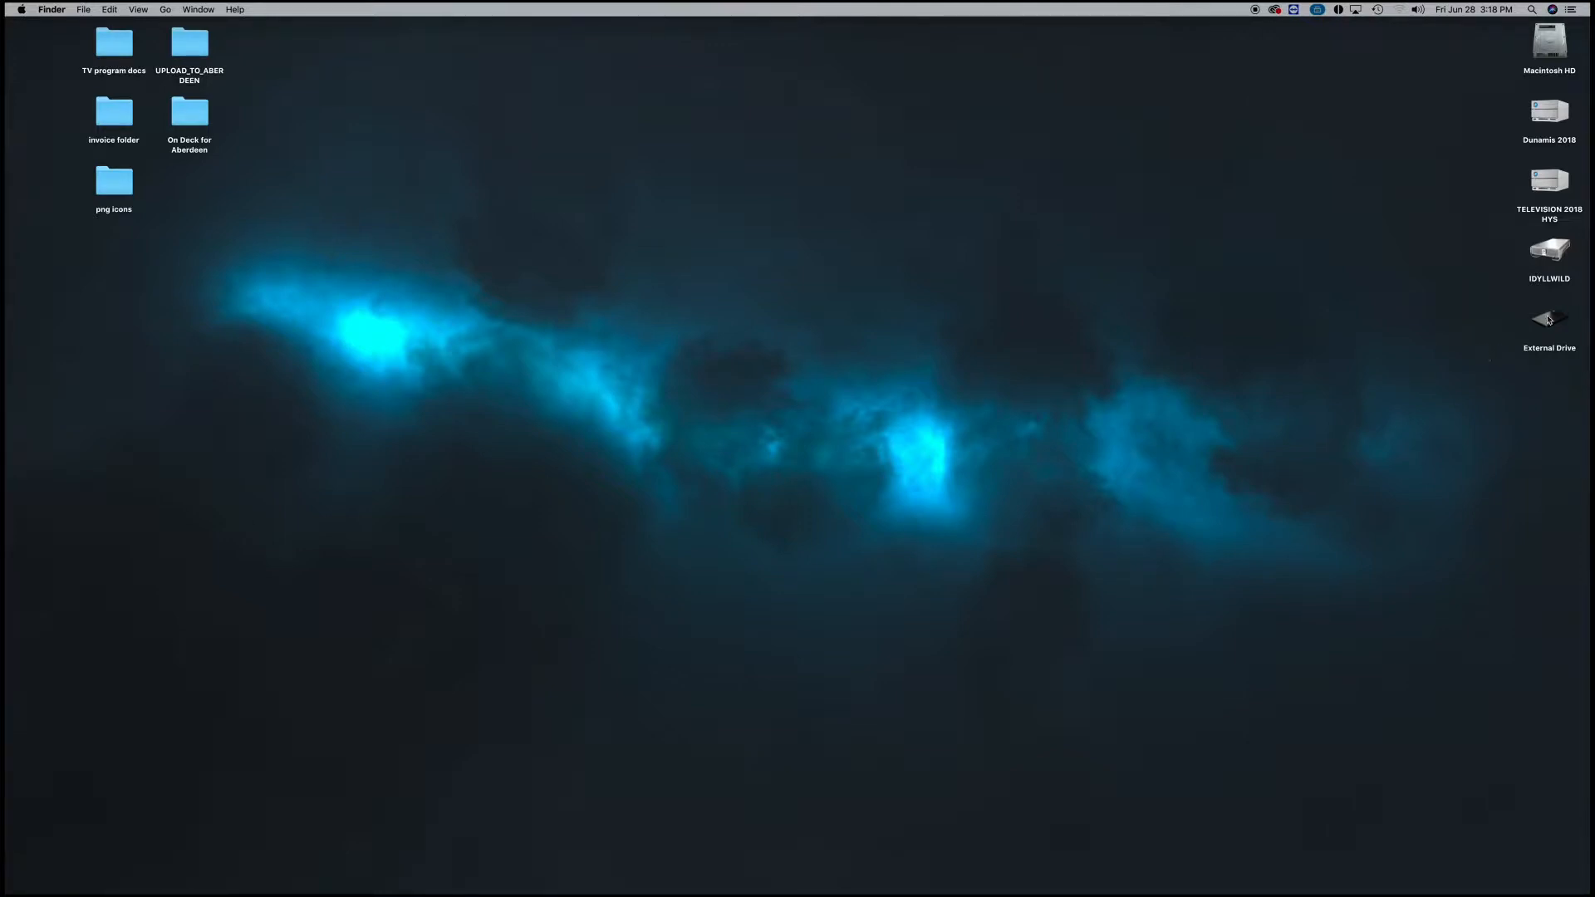
# Open the External Drive, peek into The Fixers Season 1 episodes, and return to the drive's top level.
pyautogui.doubleClick(1550, 319)
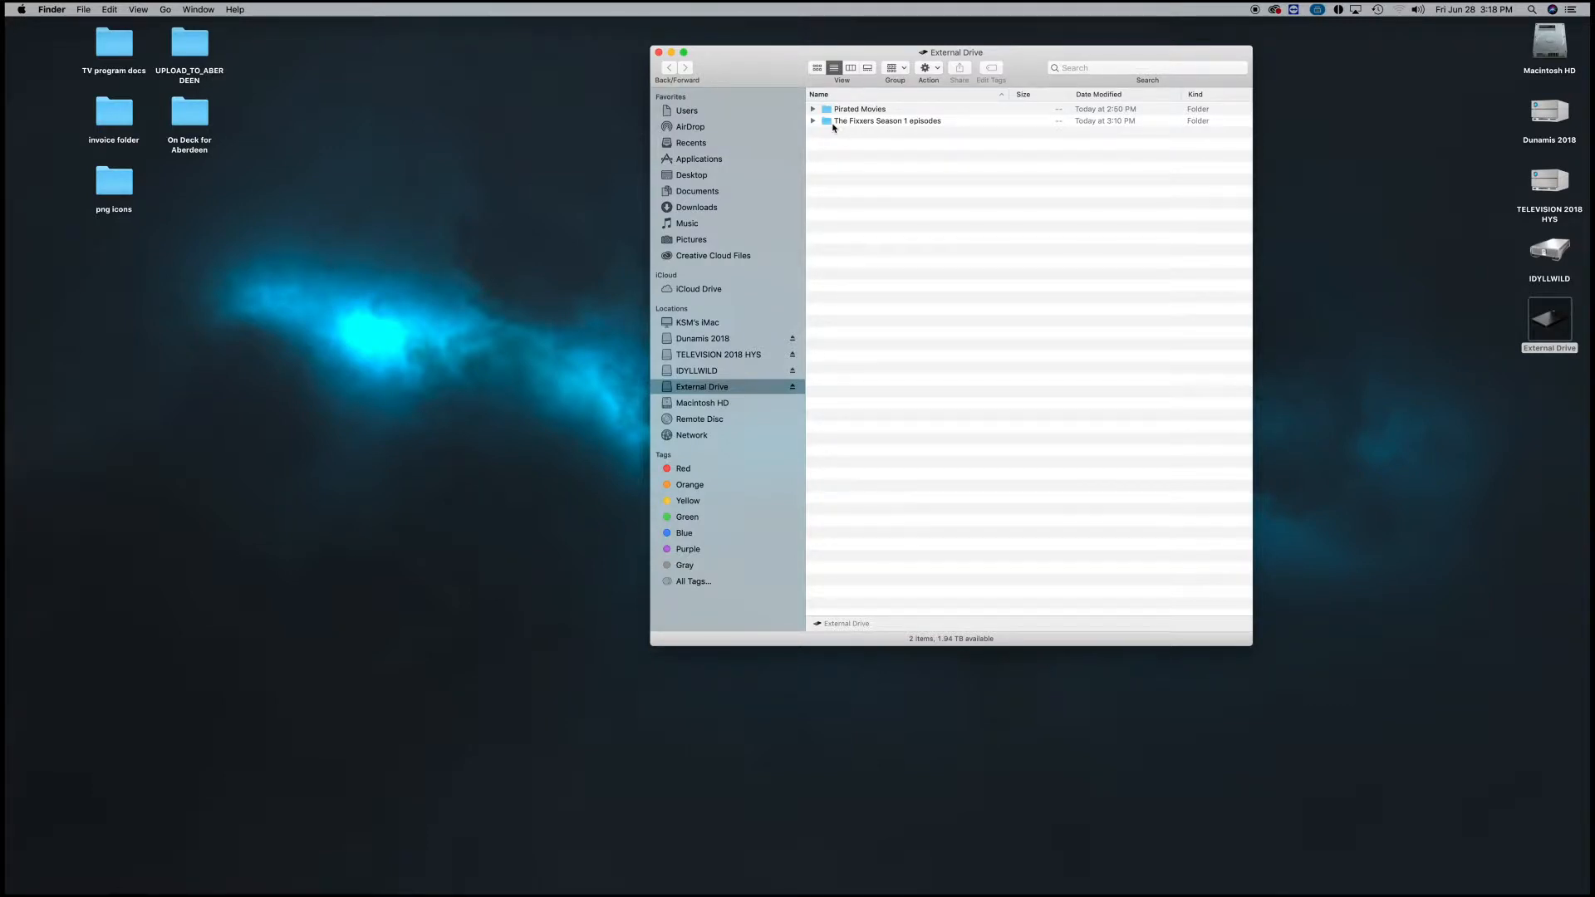
pyautogui.doubleClick(887, 120)
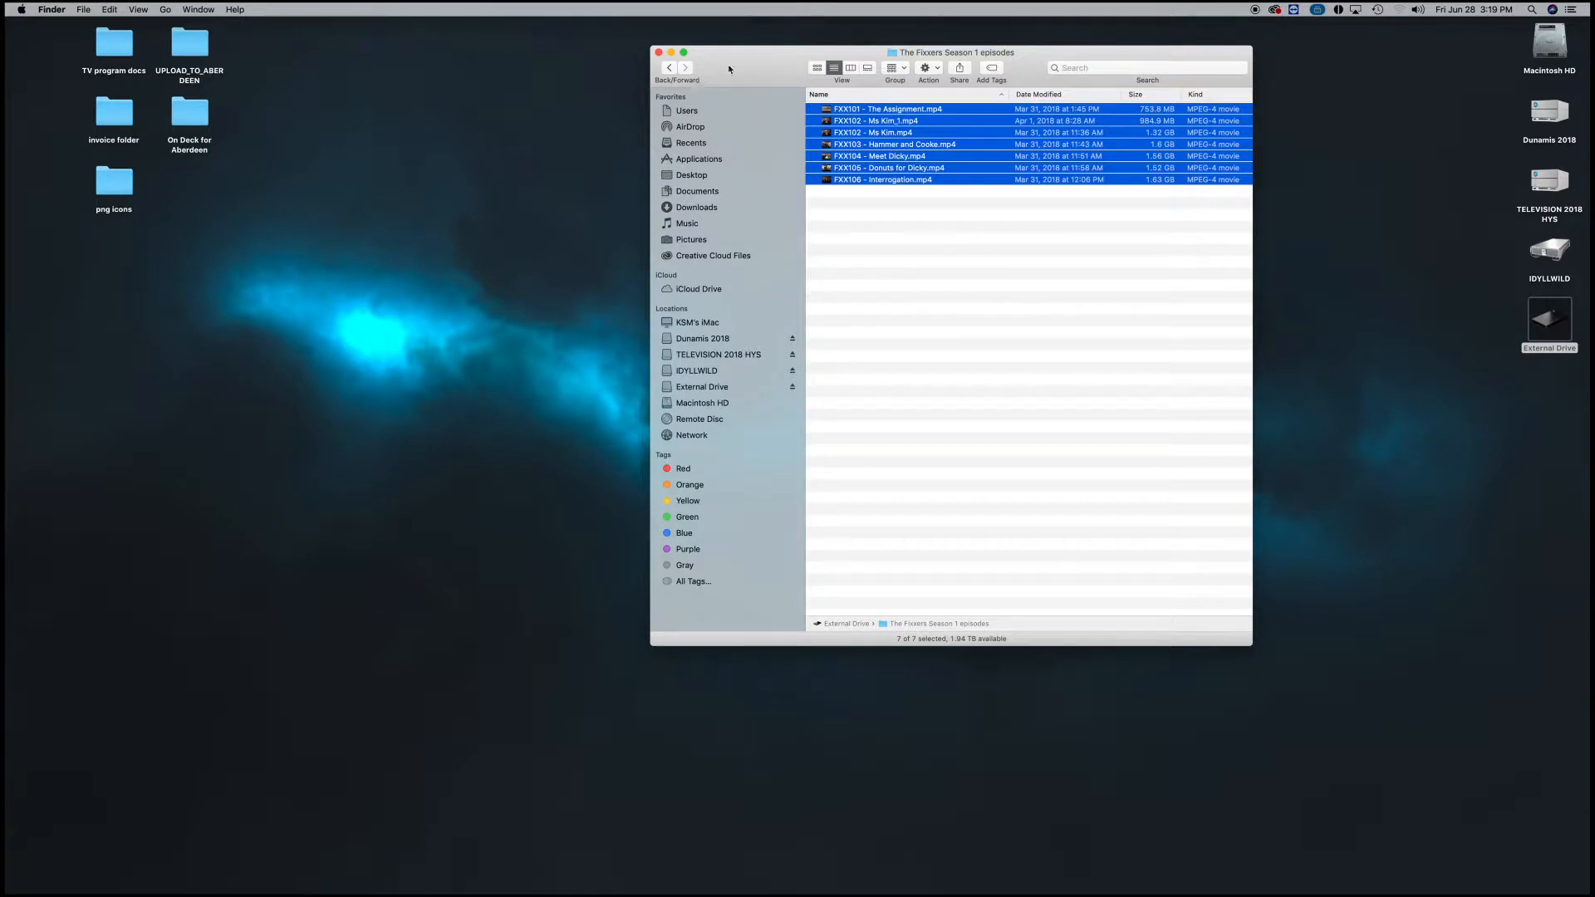
pyautogui.click(702, 386)
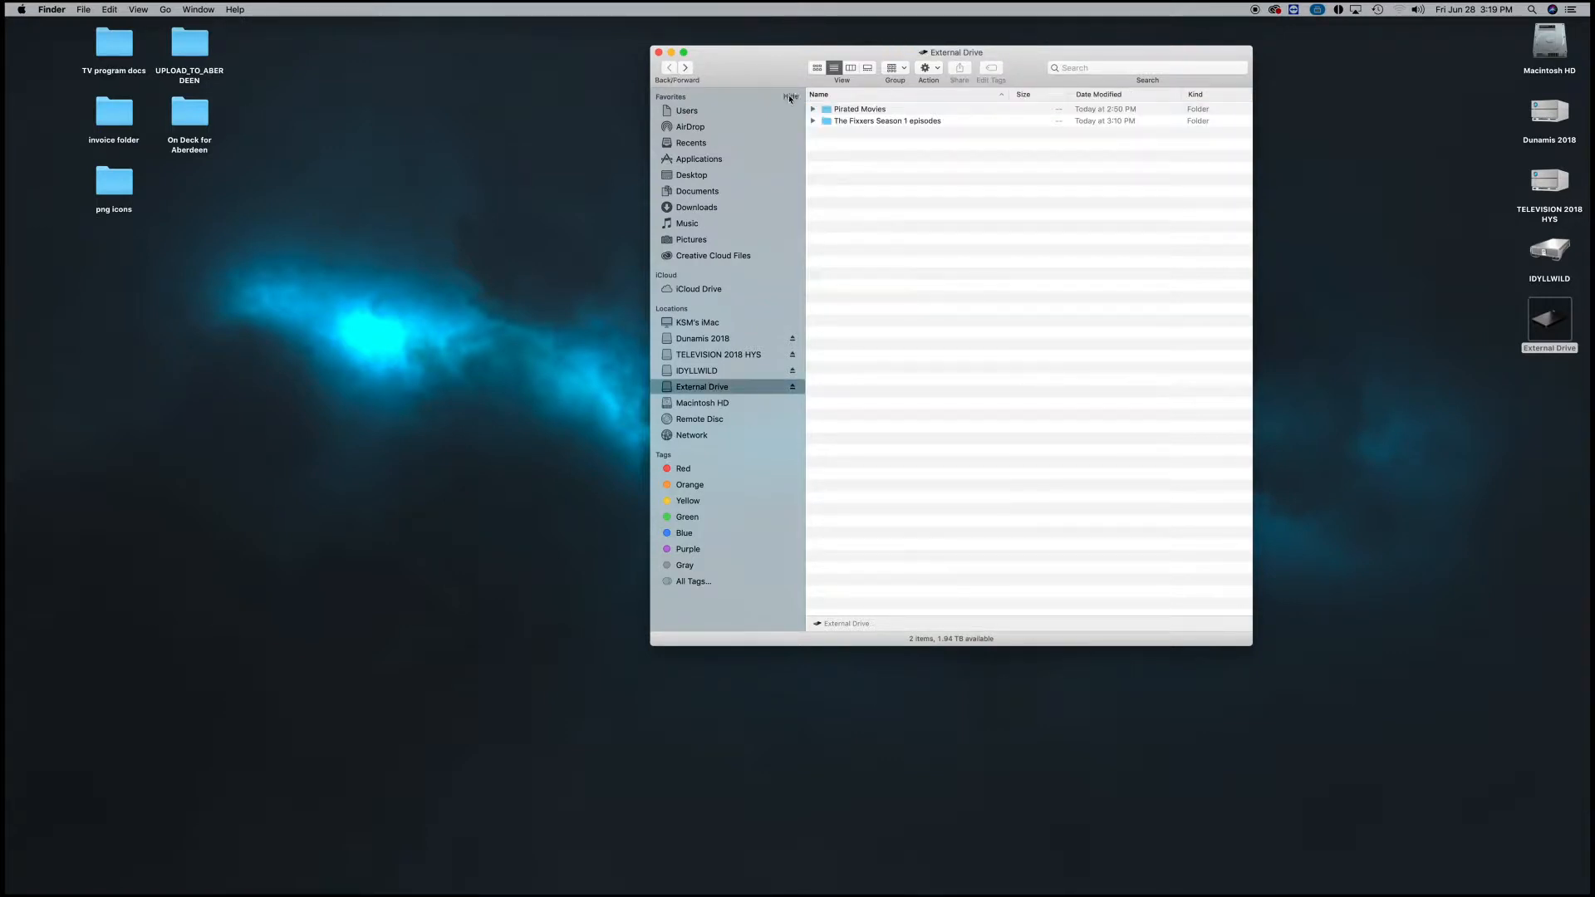
# Open Pirated Movies, select all 19 movie files with Command+A, and copy them.
pyautogui.doubleClick(860, 109)
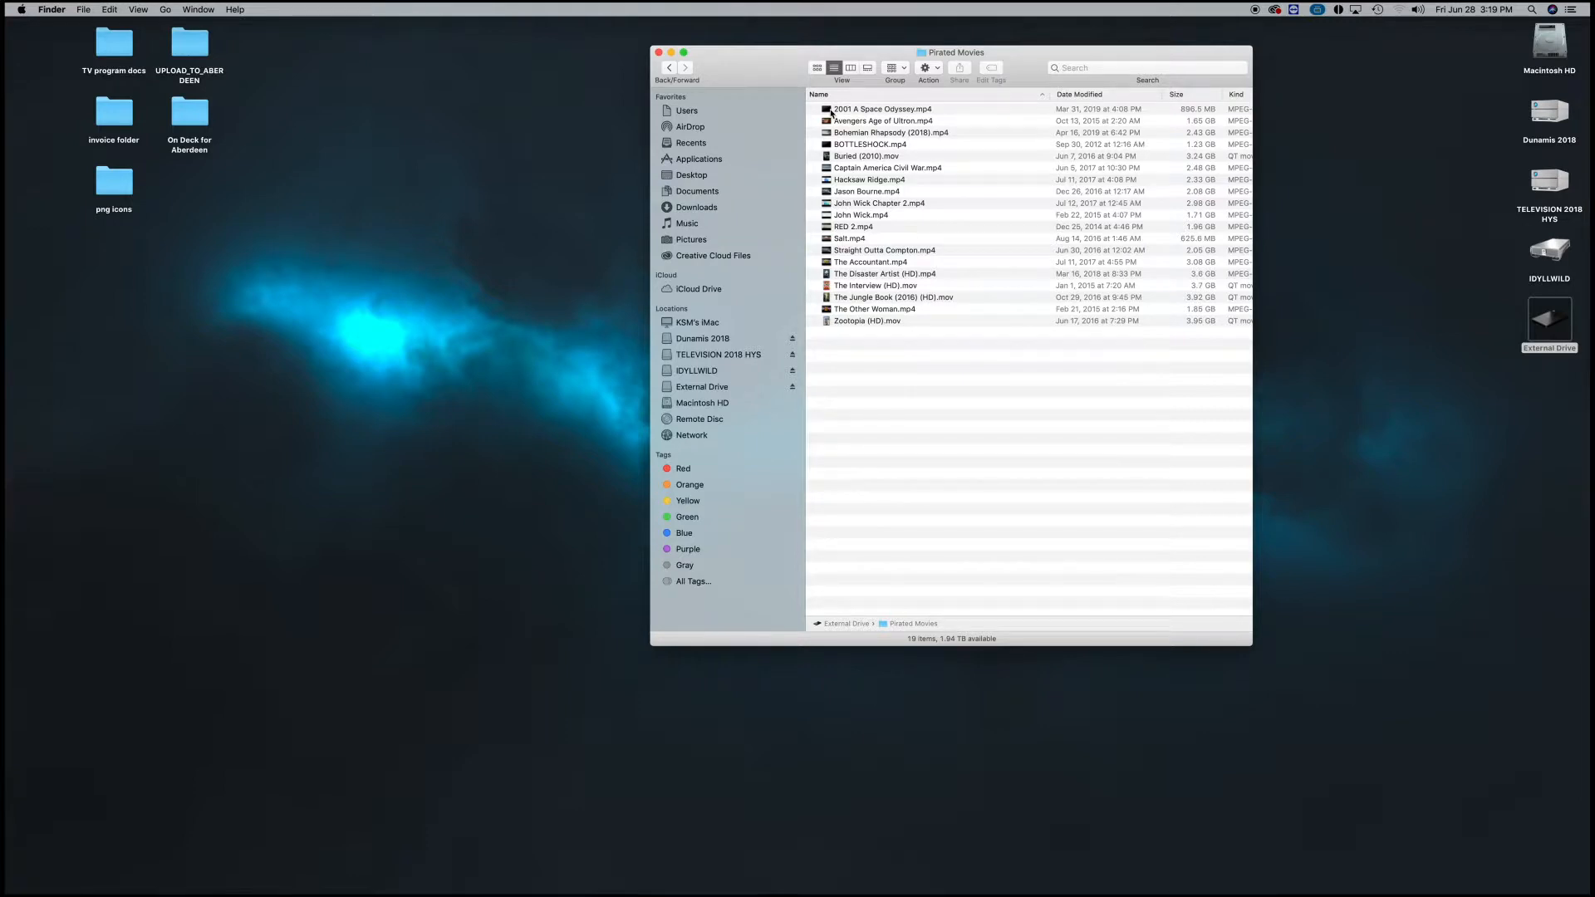
pyautogui.moveTo(953, 392)
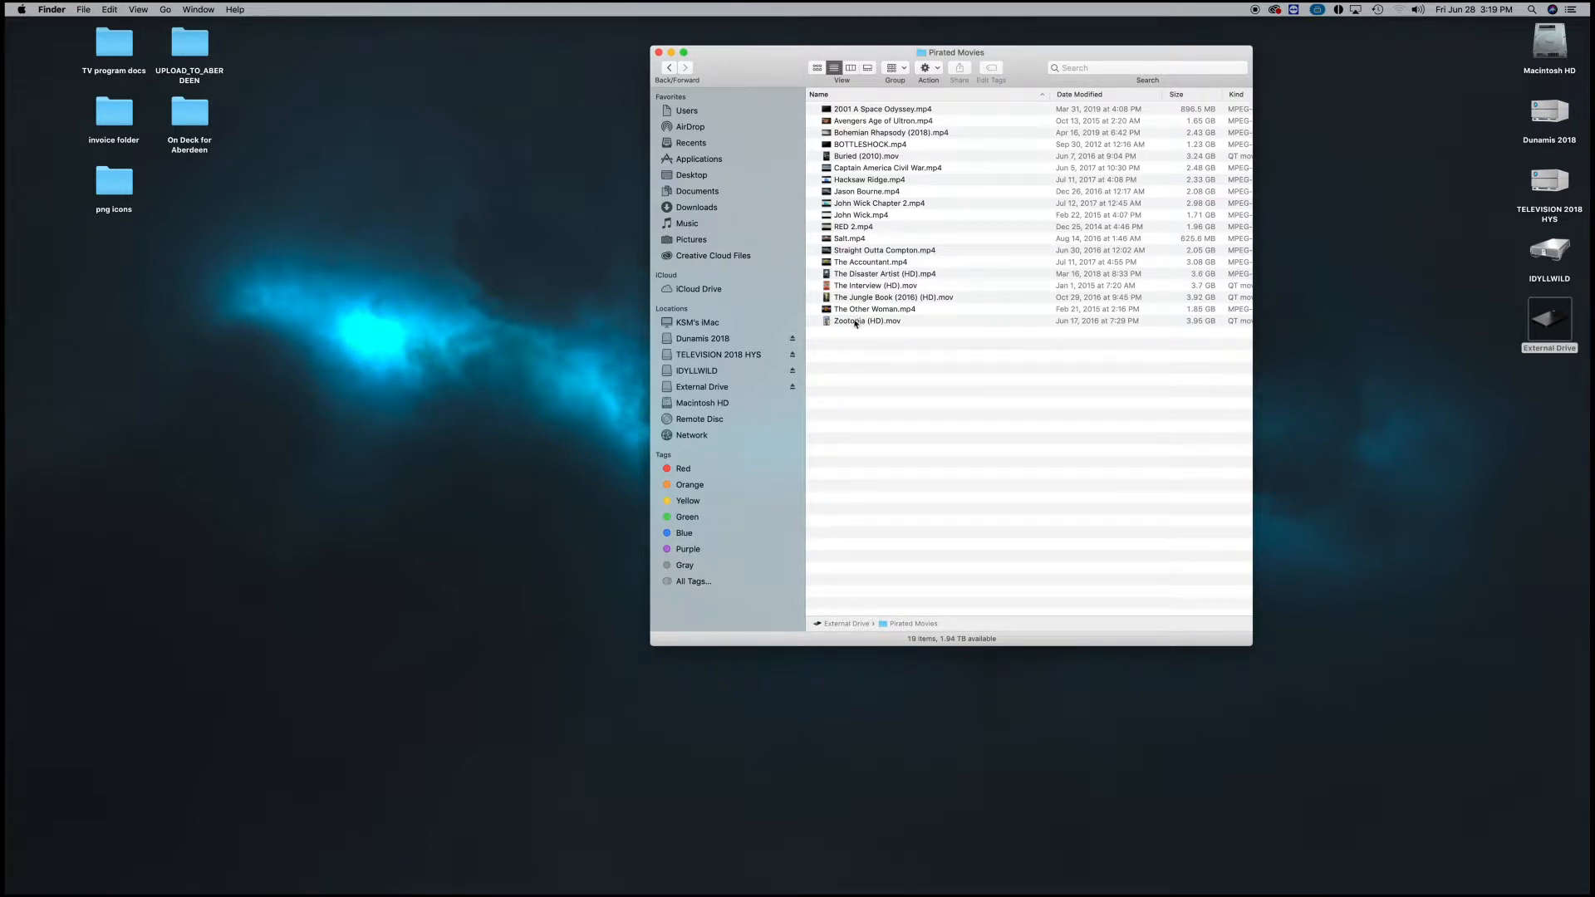
pyautogui.click(867, 321)
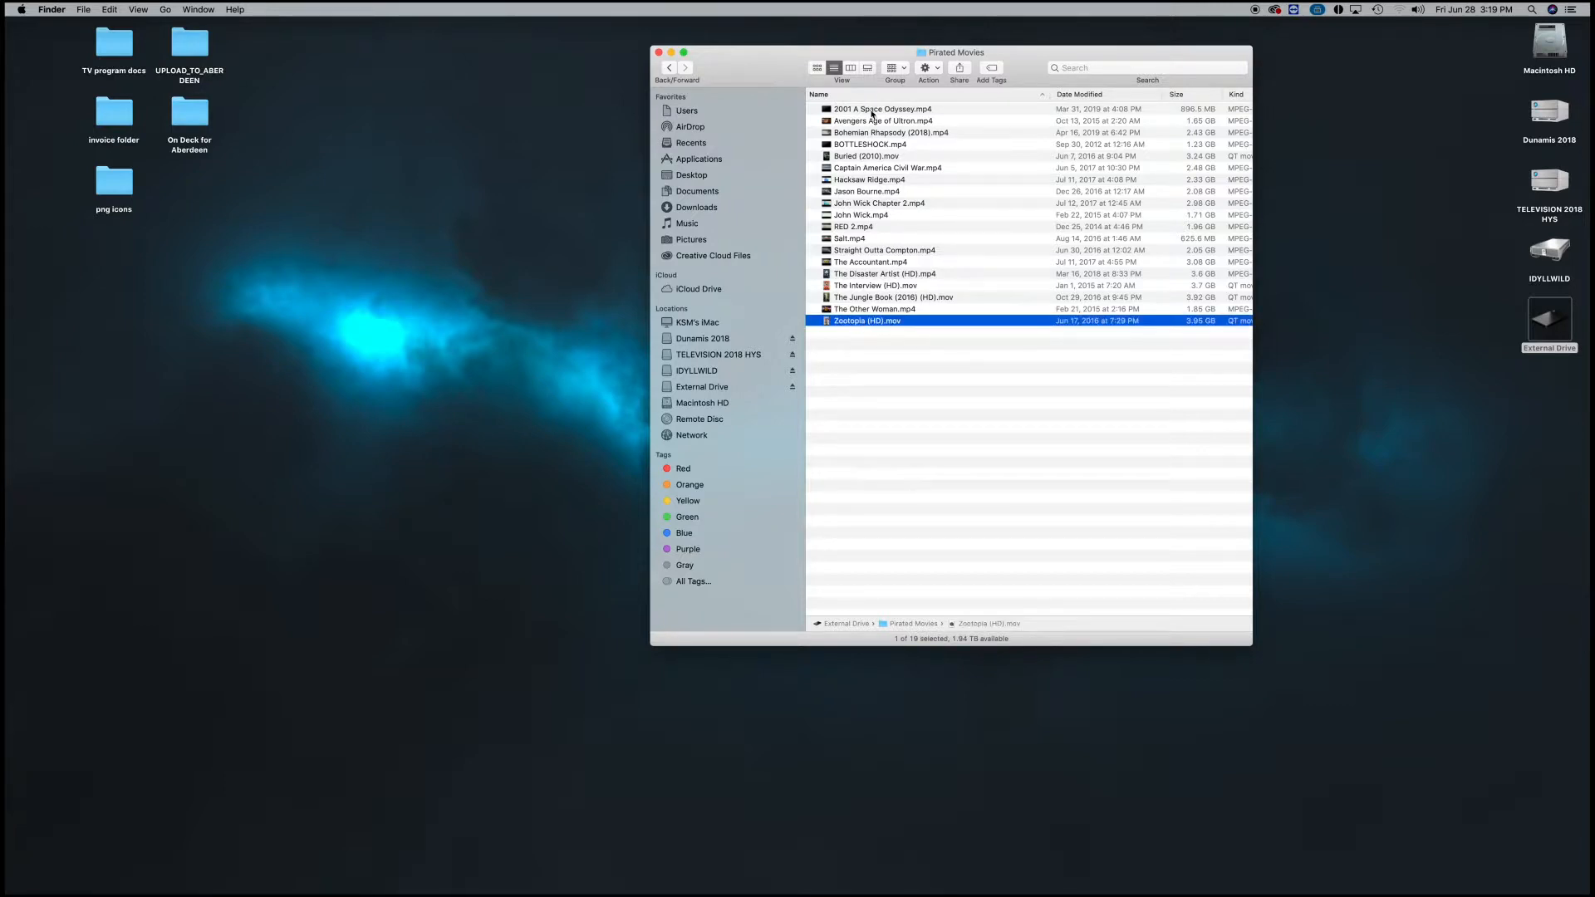
pyautogui.press('cmd+a')
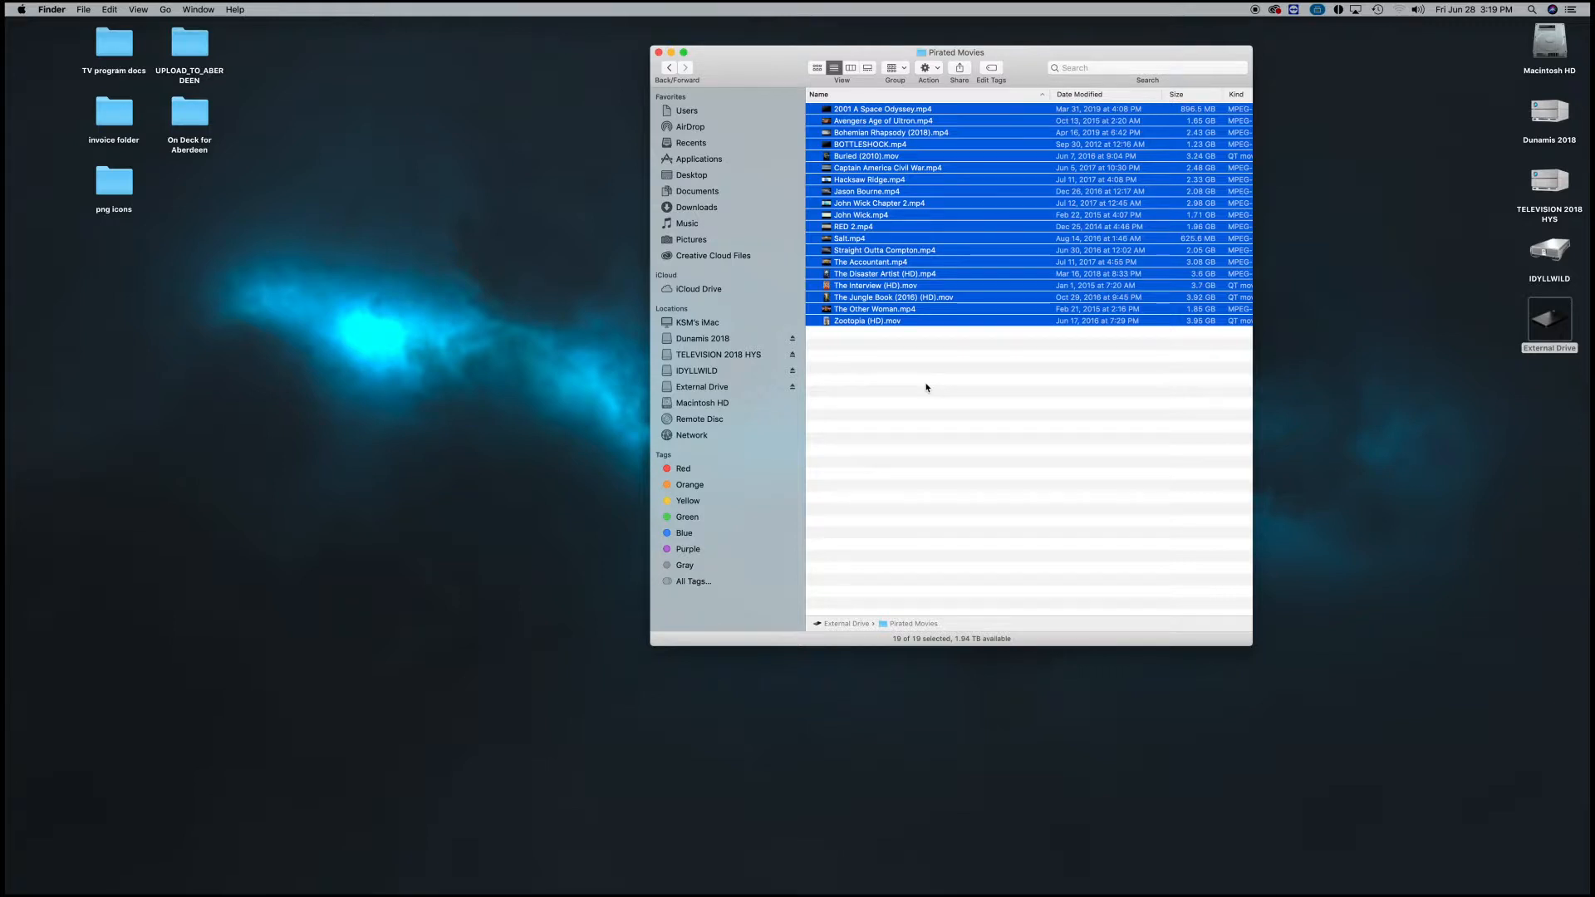
pyautogui.press('cmd+c')
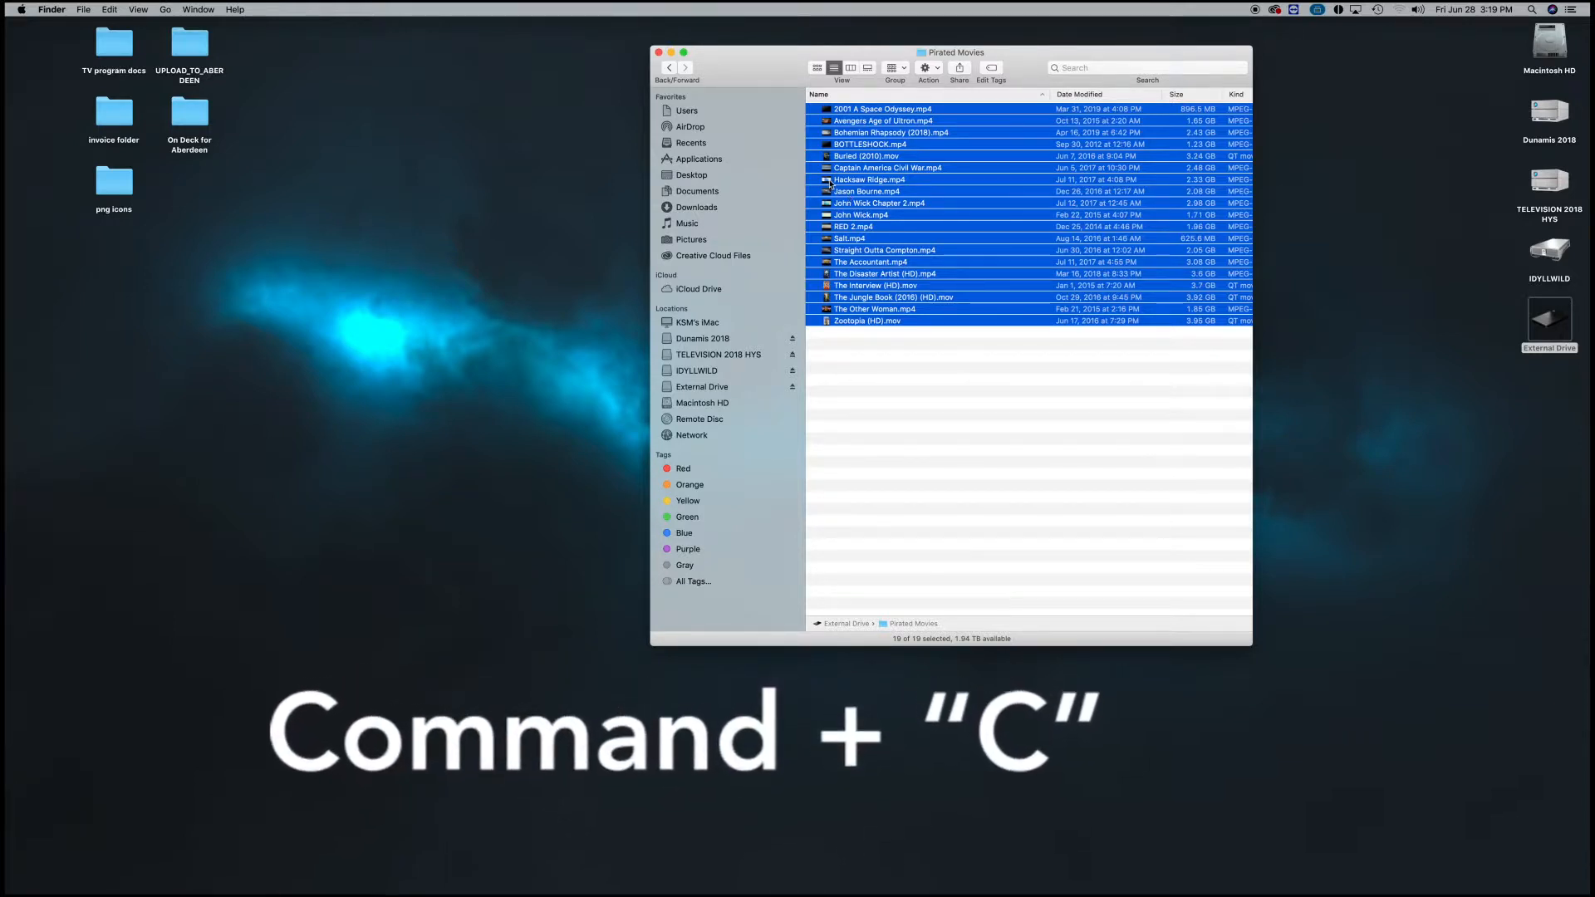
pyautogui.rightClick(830, 180)
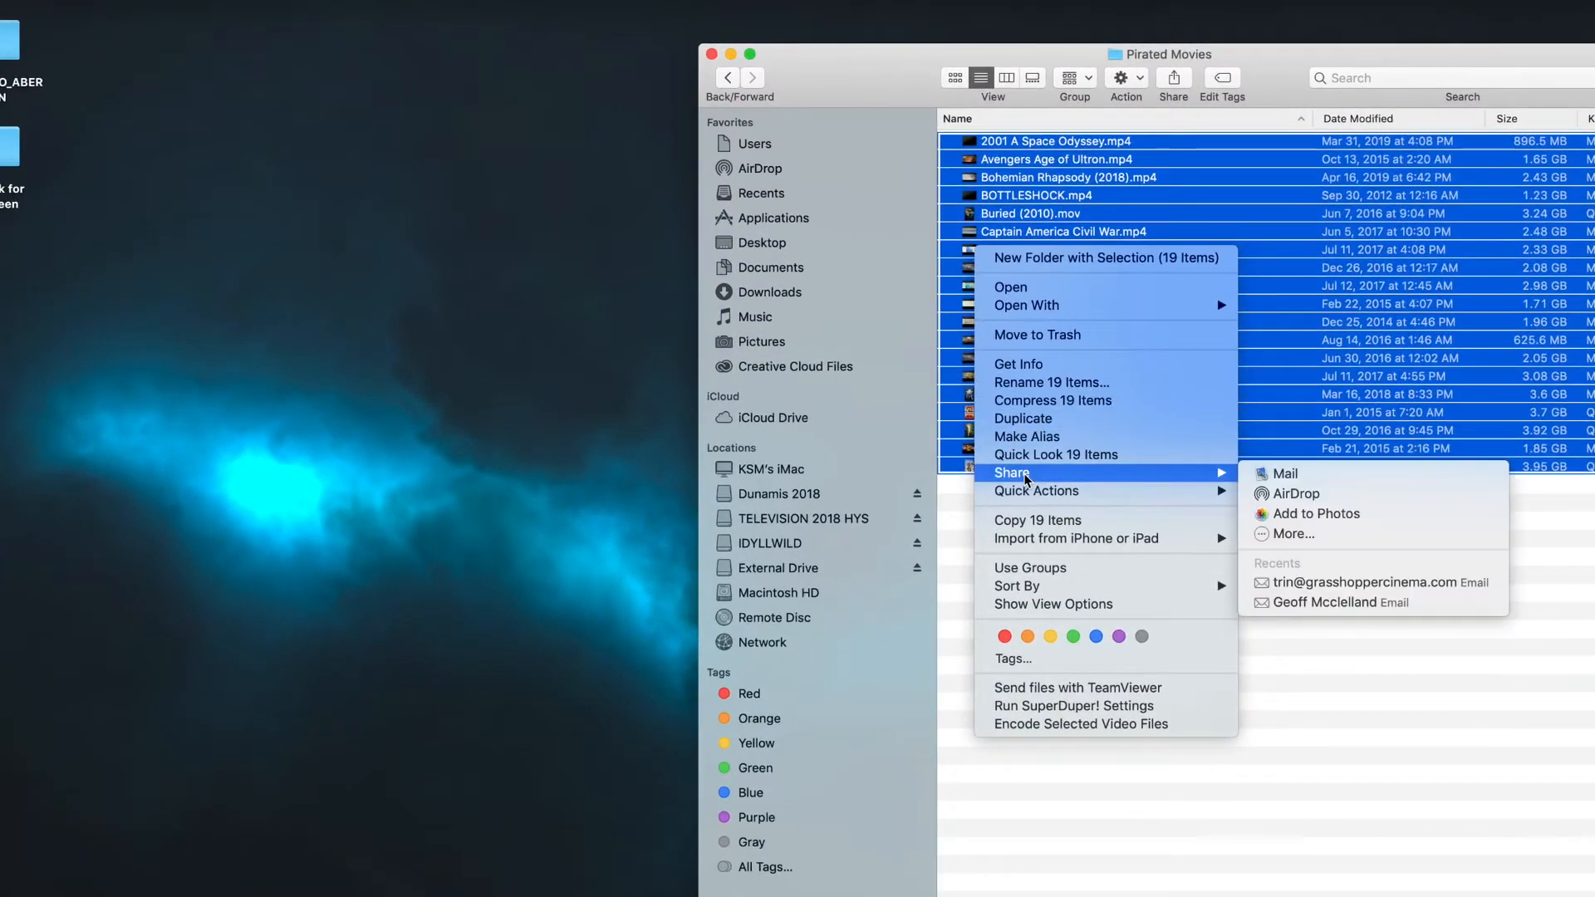
pyautogui.moveTo(1063, 491)
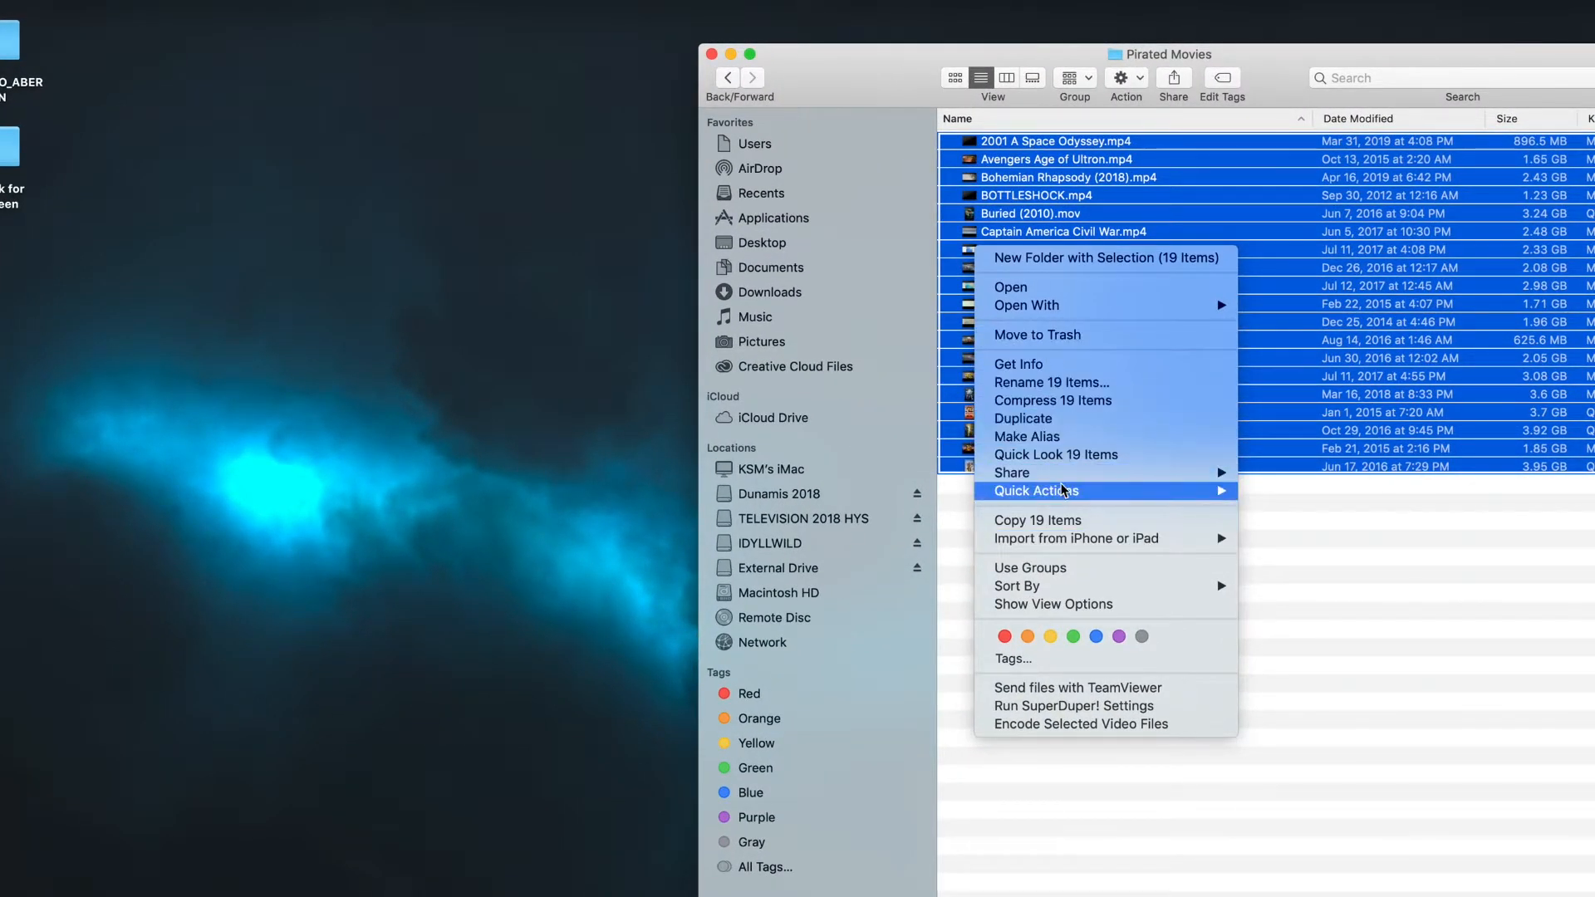
pyautogui.moveTo(1058, 526)
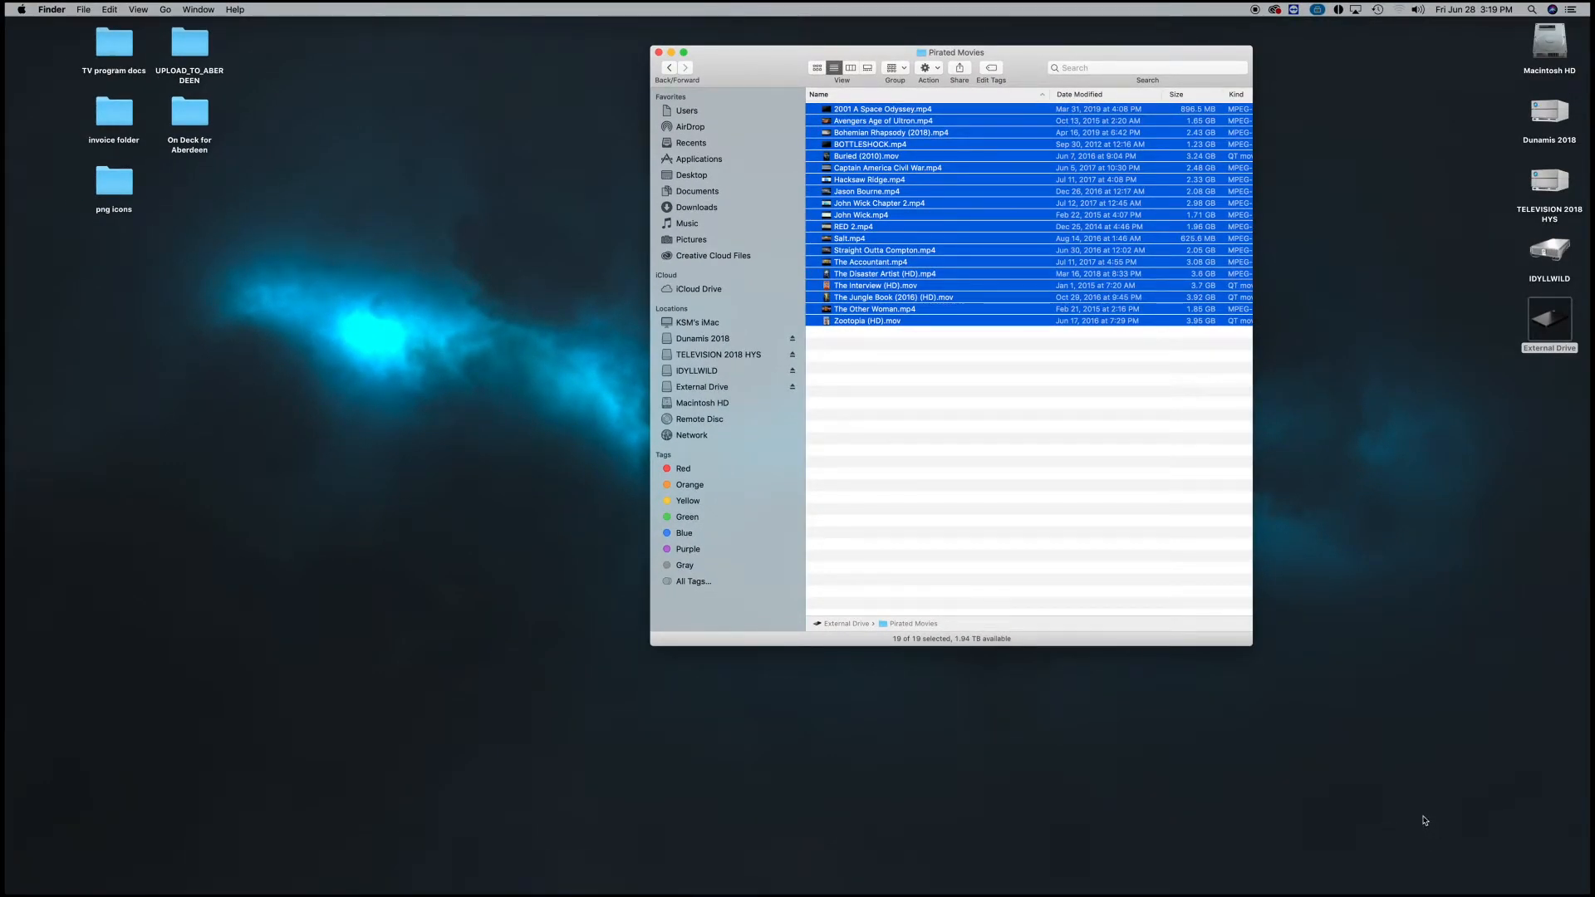
pyautogui.moveTo(1499, 871)
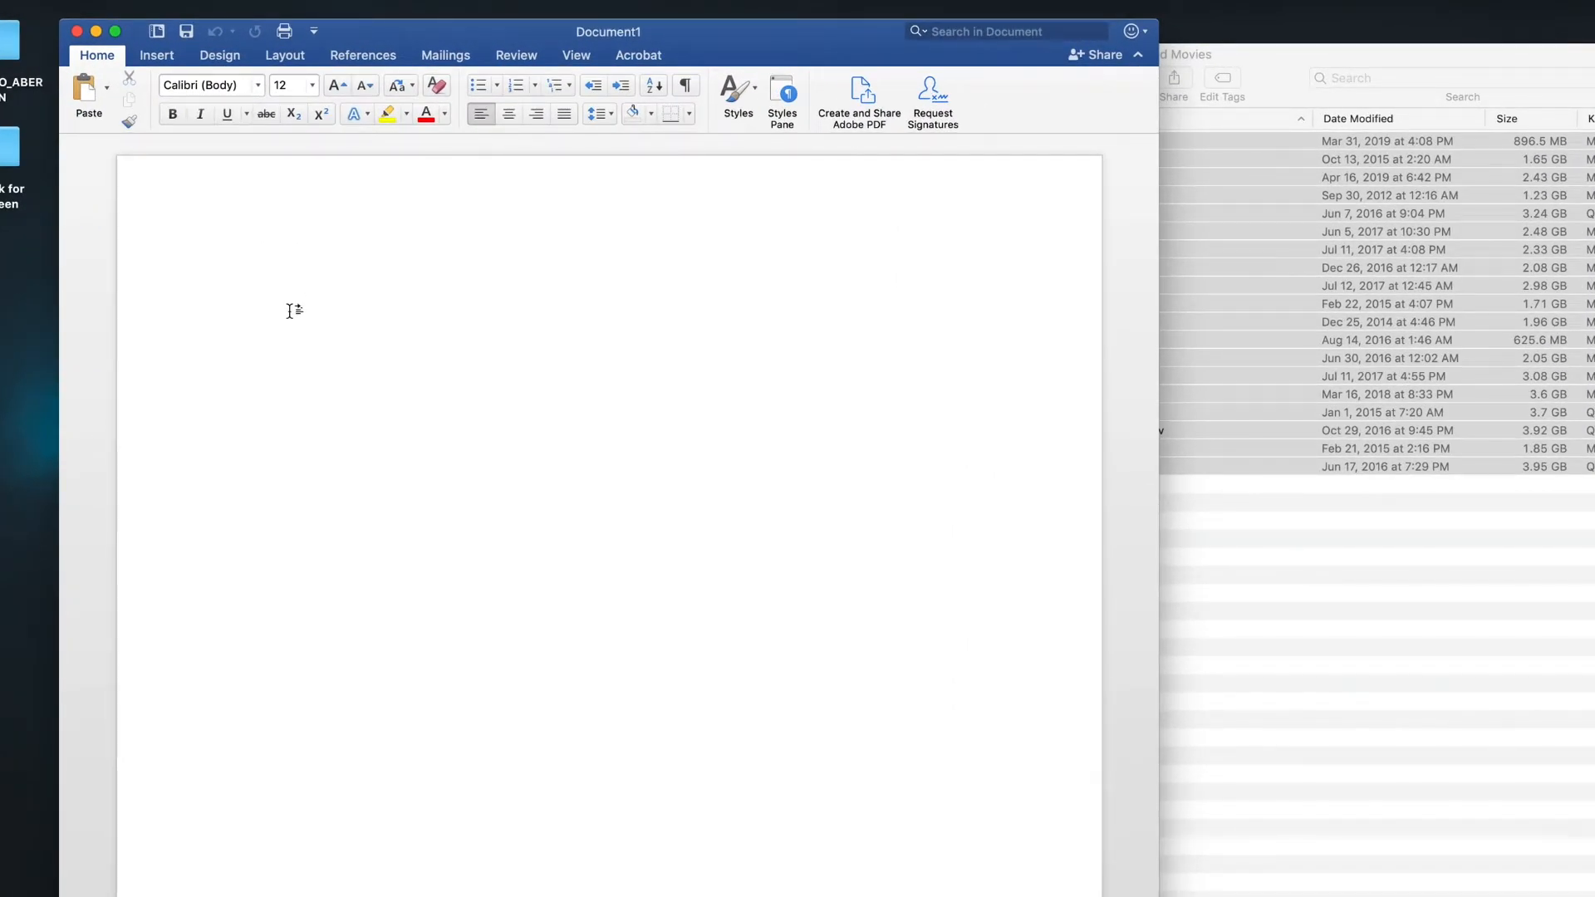
# Paste the movie file names into the Word document via Paste Special as Unformatted Text.
pyautogui.click(255, 283)
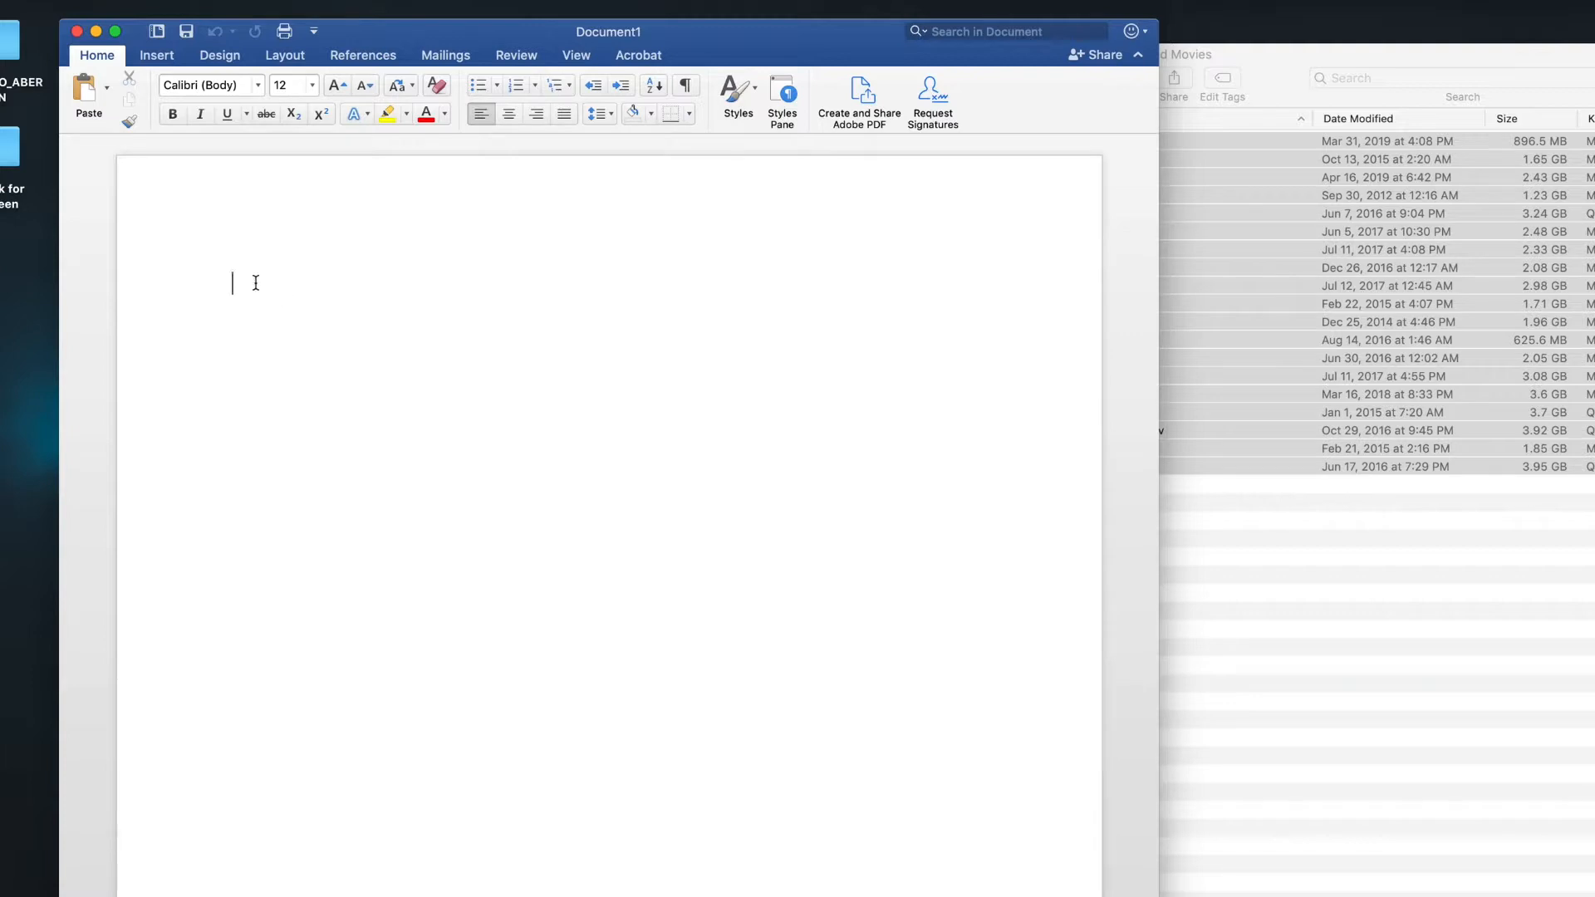
pyautogui.rightClick(235, 283)
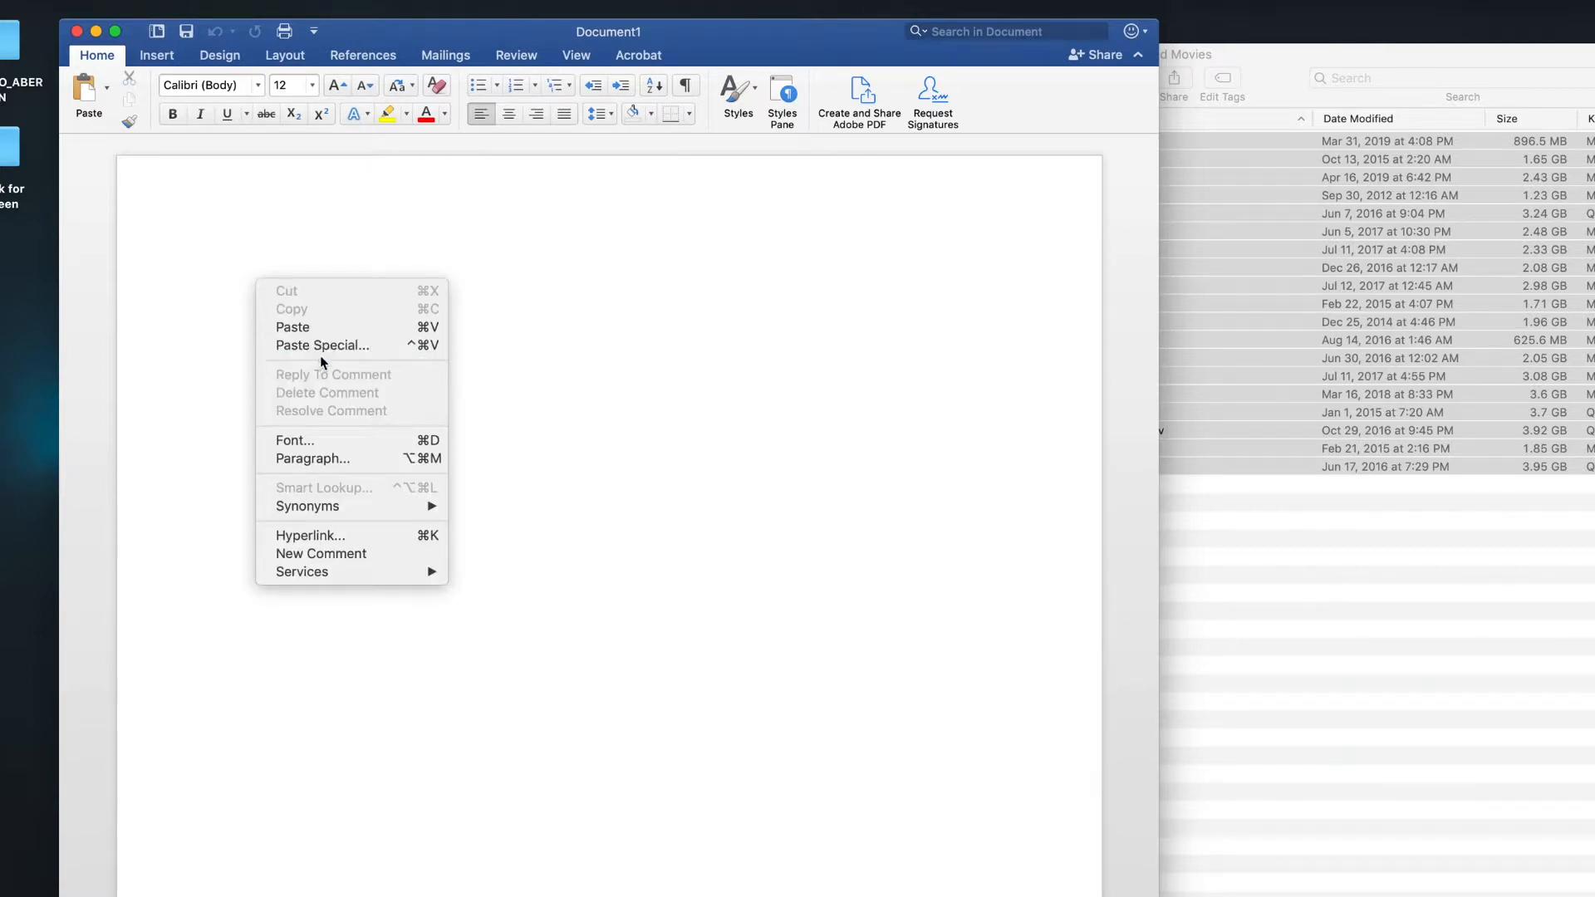
pyautogui.click(323, 346)
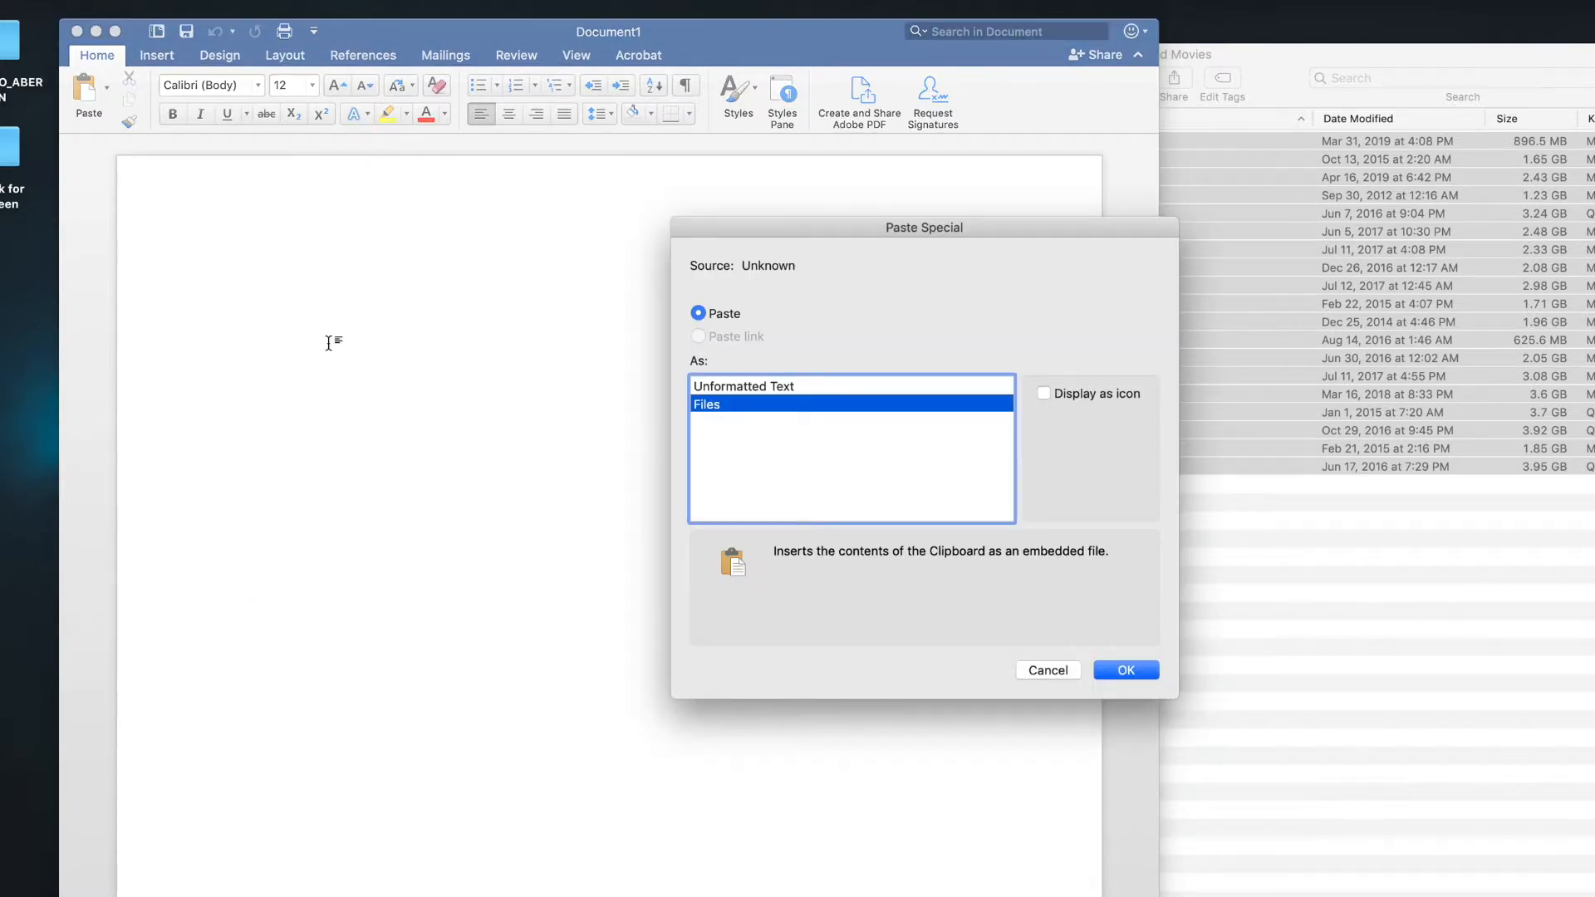
pyautogui.click(744, 386)
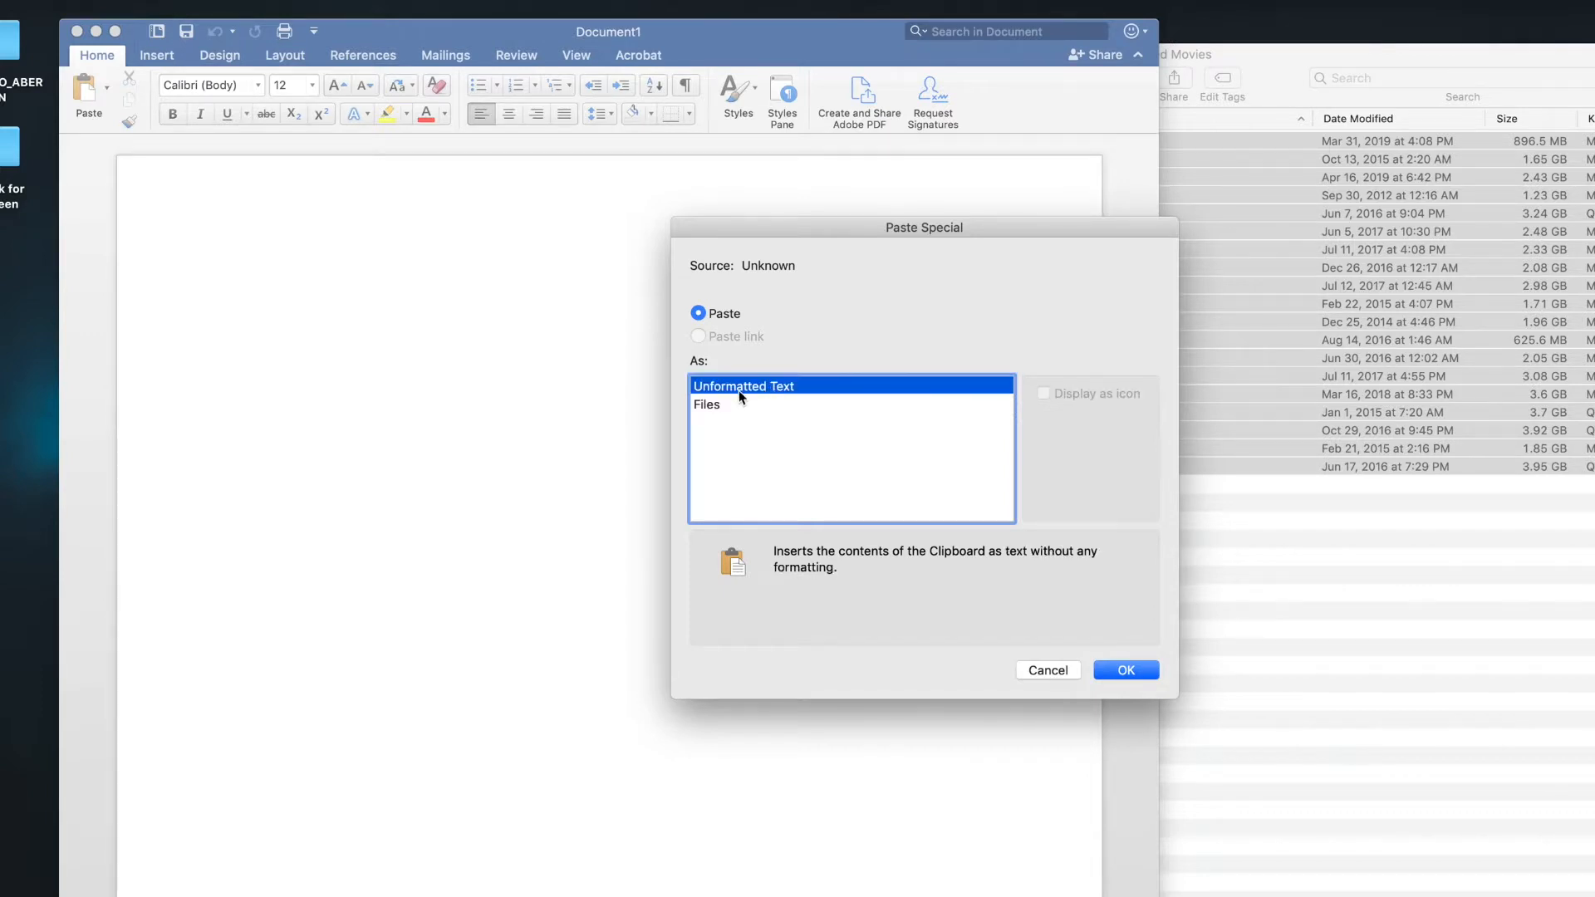
pyautogui.click(1126, 670)
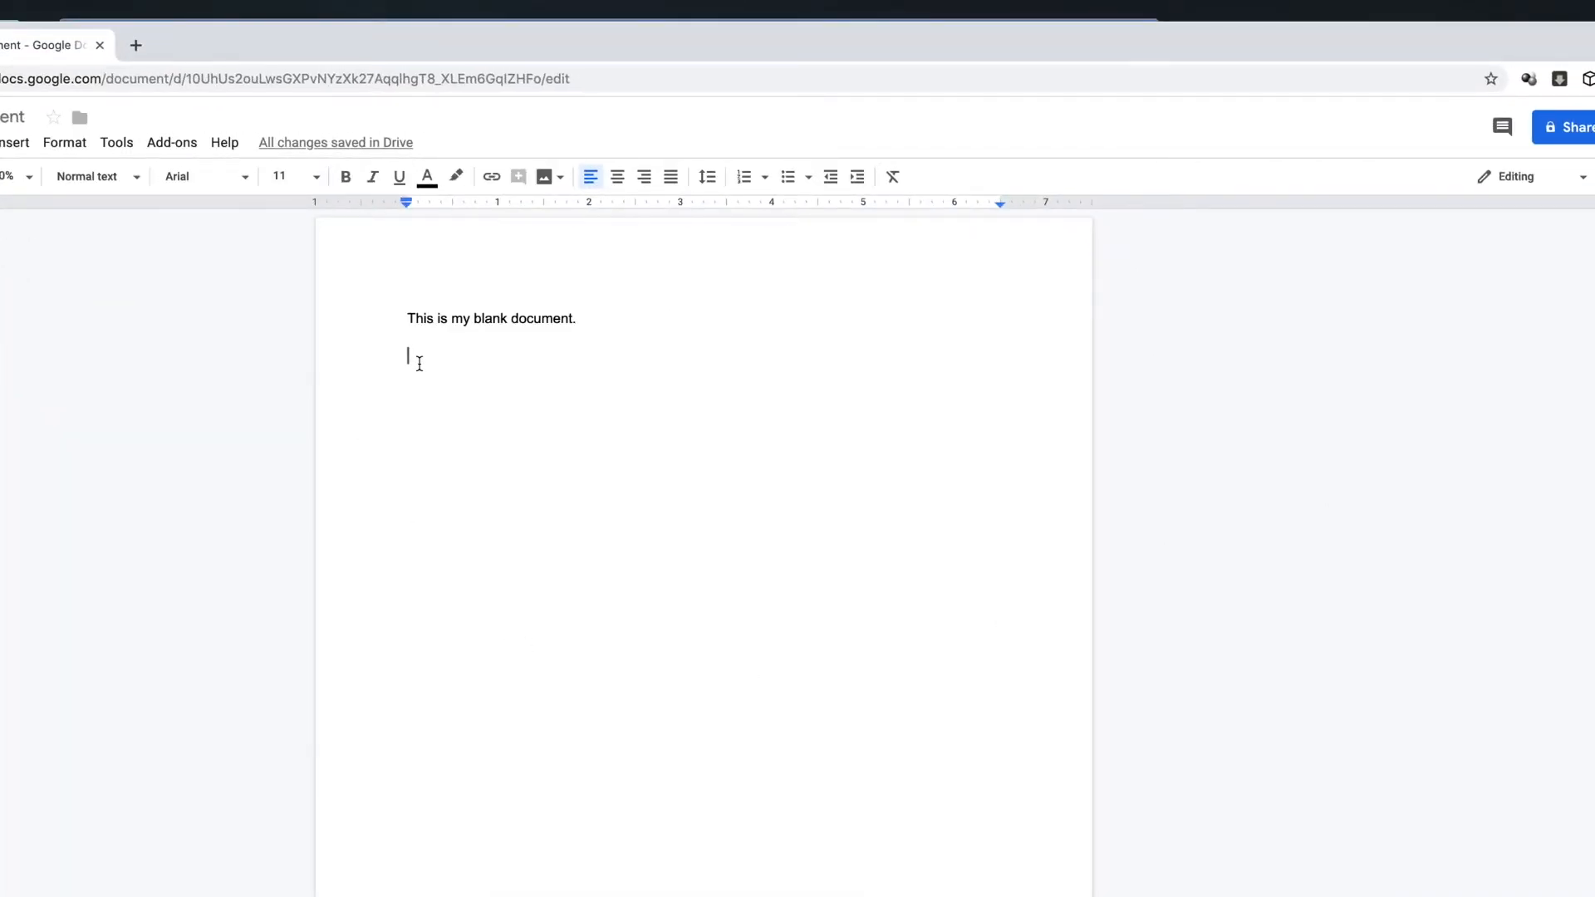
# Paste the 19 file names without formatting below the first line, then copy the pasted list.
pyautogui.rightClick(410, 356)
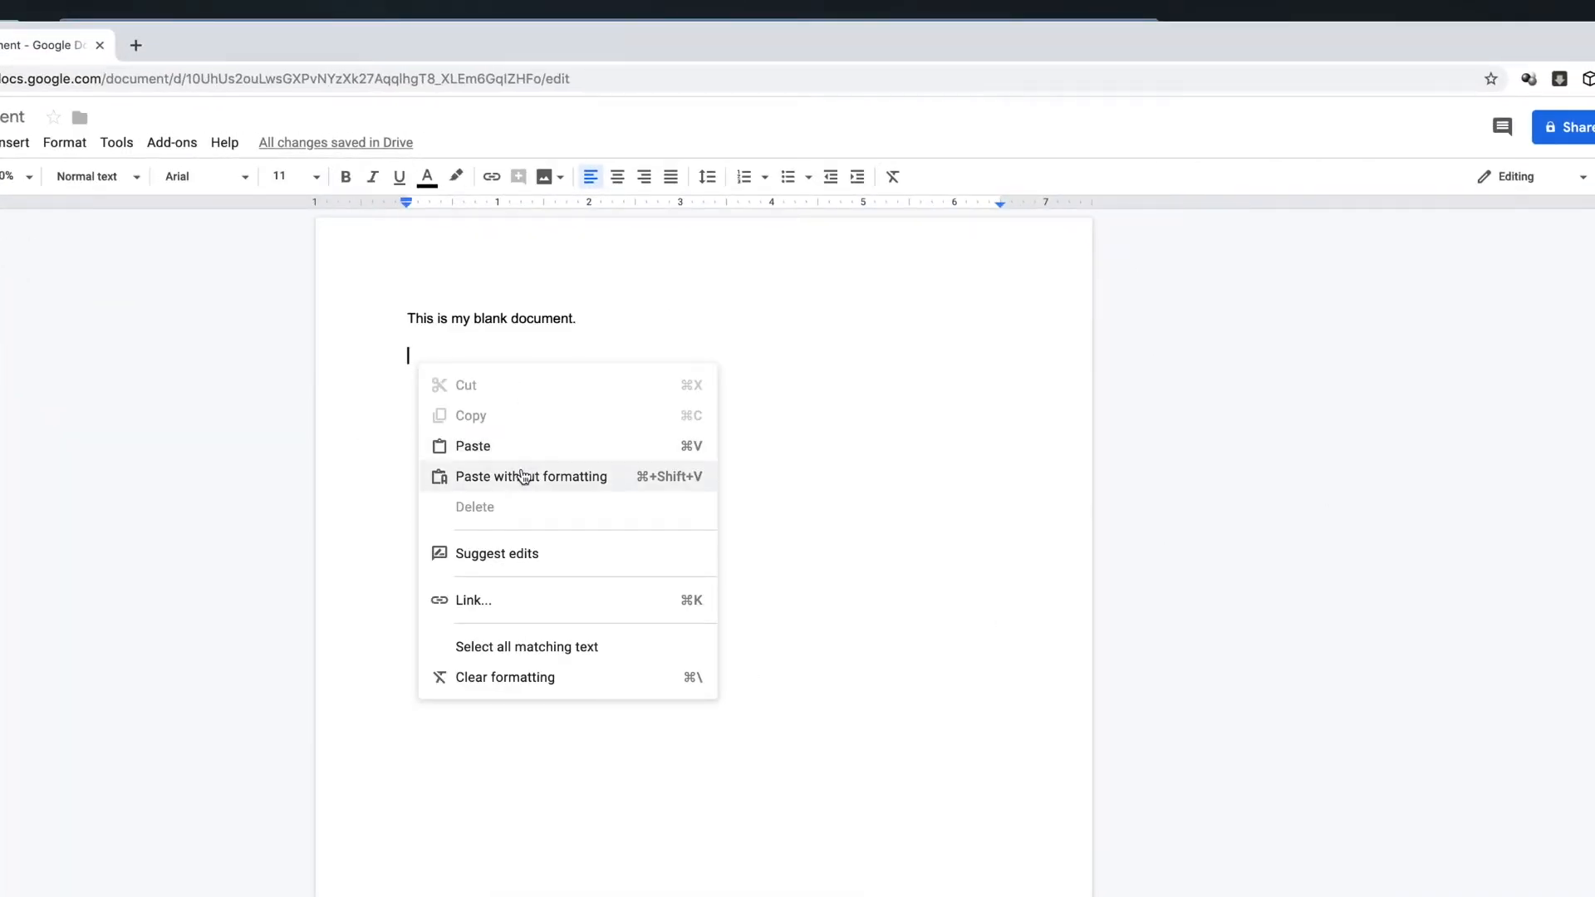
pyautogui.click(531, 477)
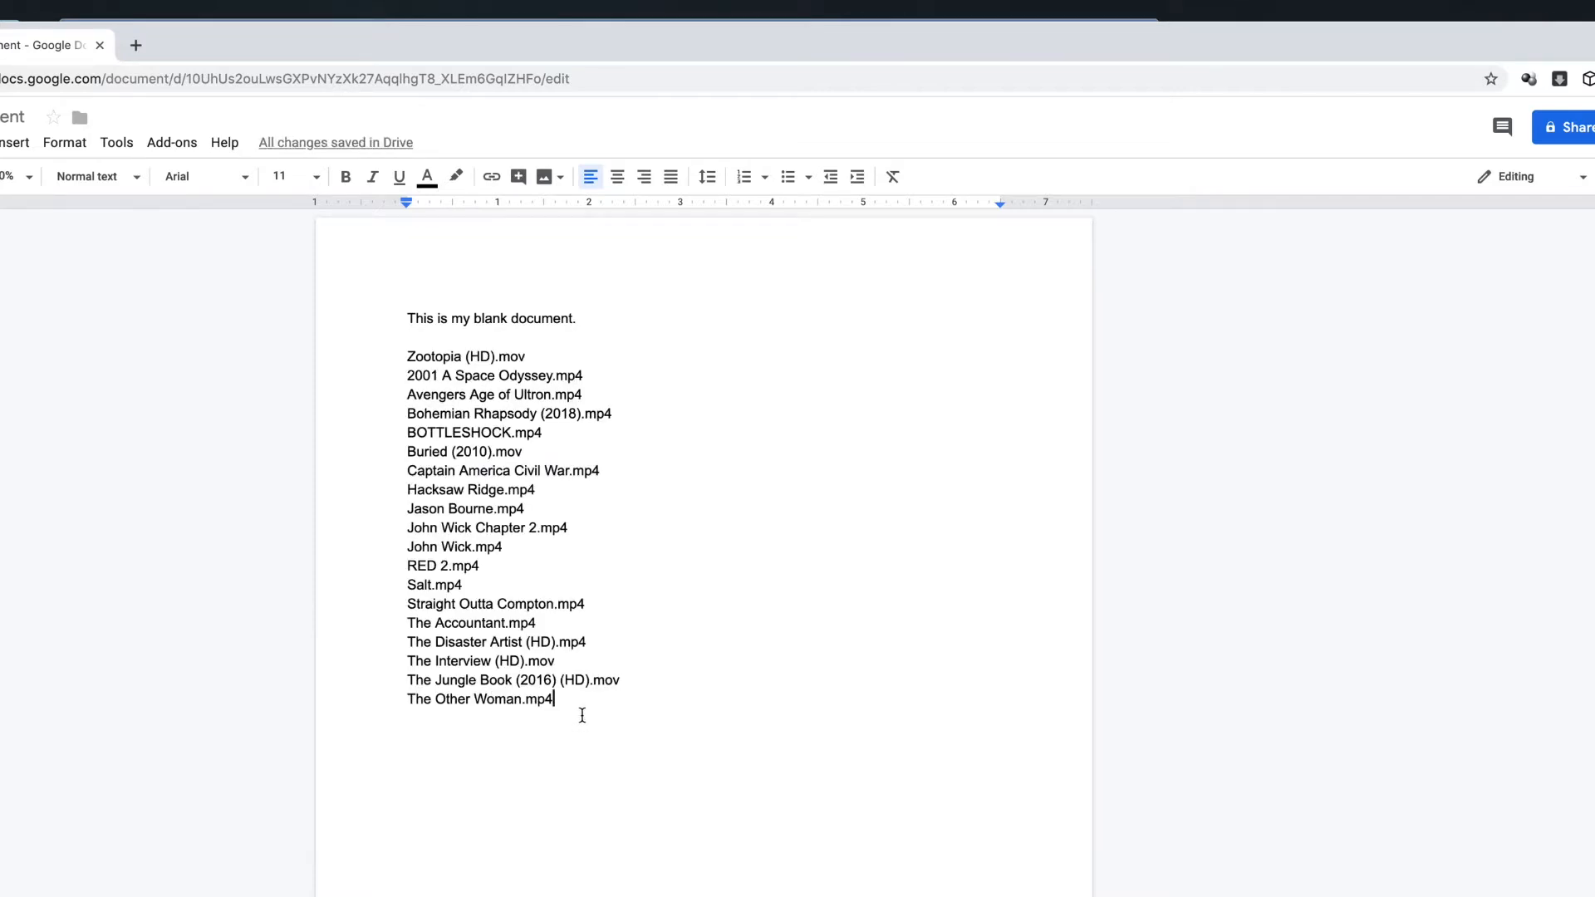
pyautogui.press('cmd+c')
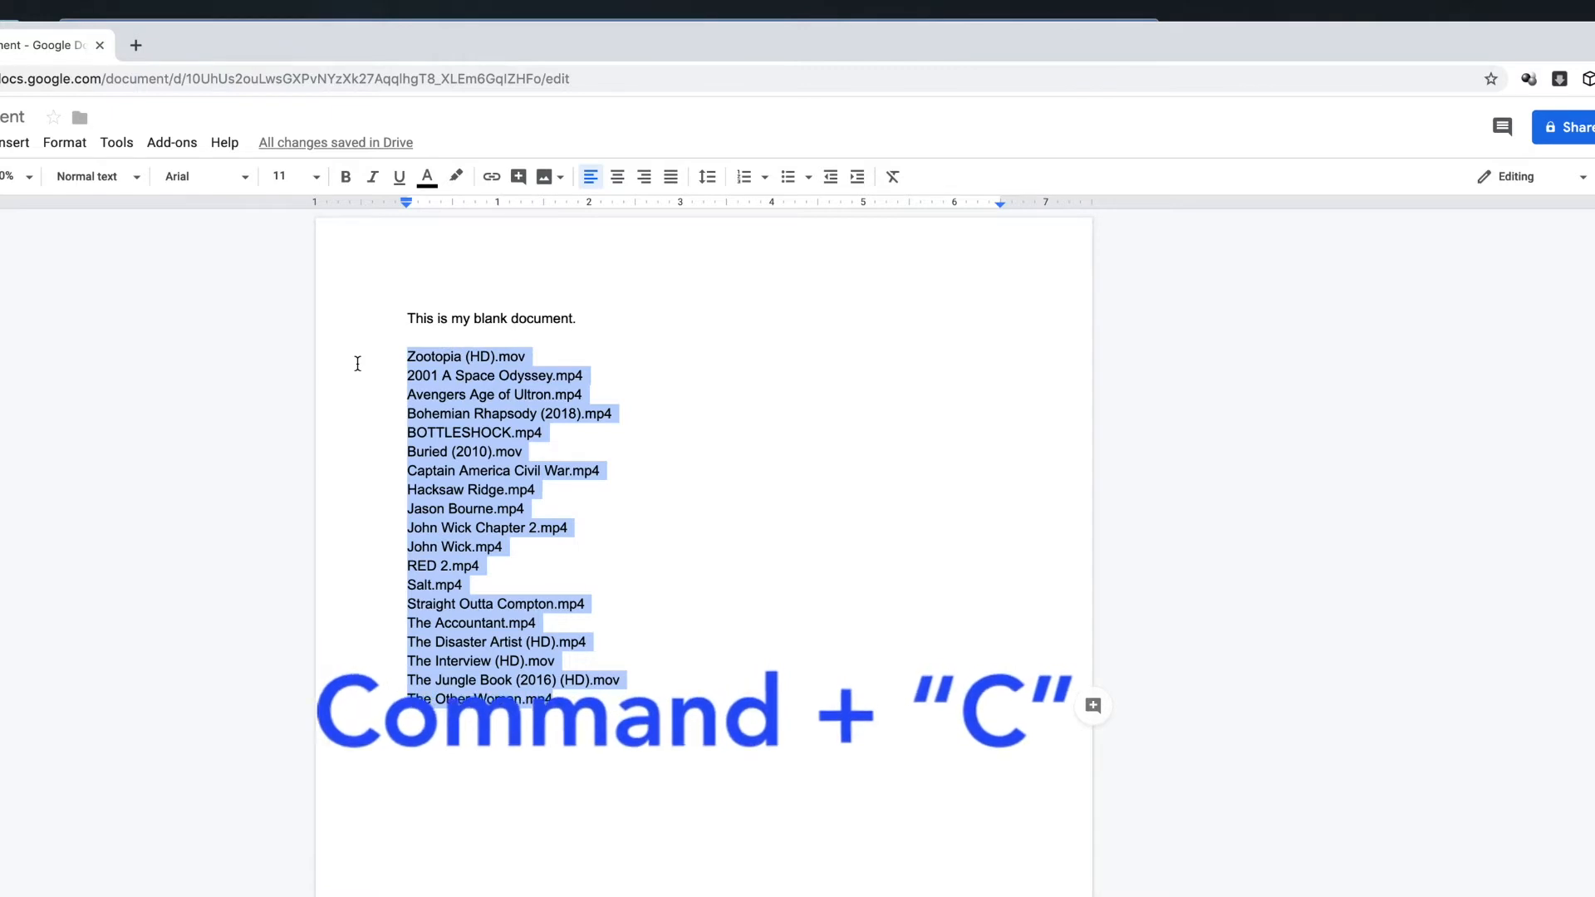
pyautogui.press('cmd+c')
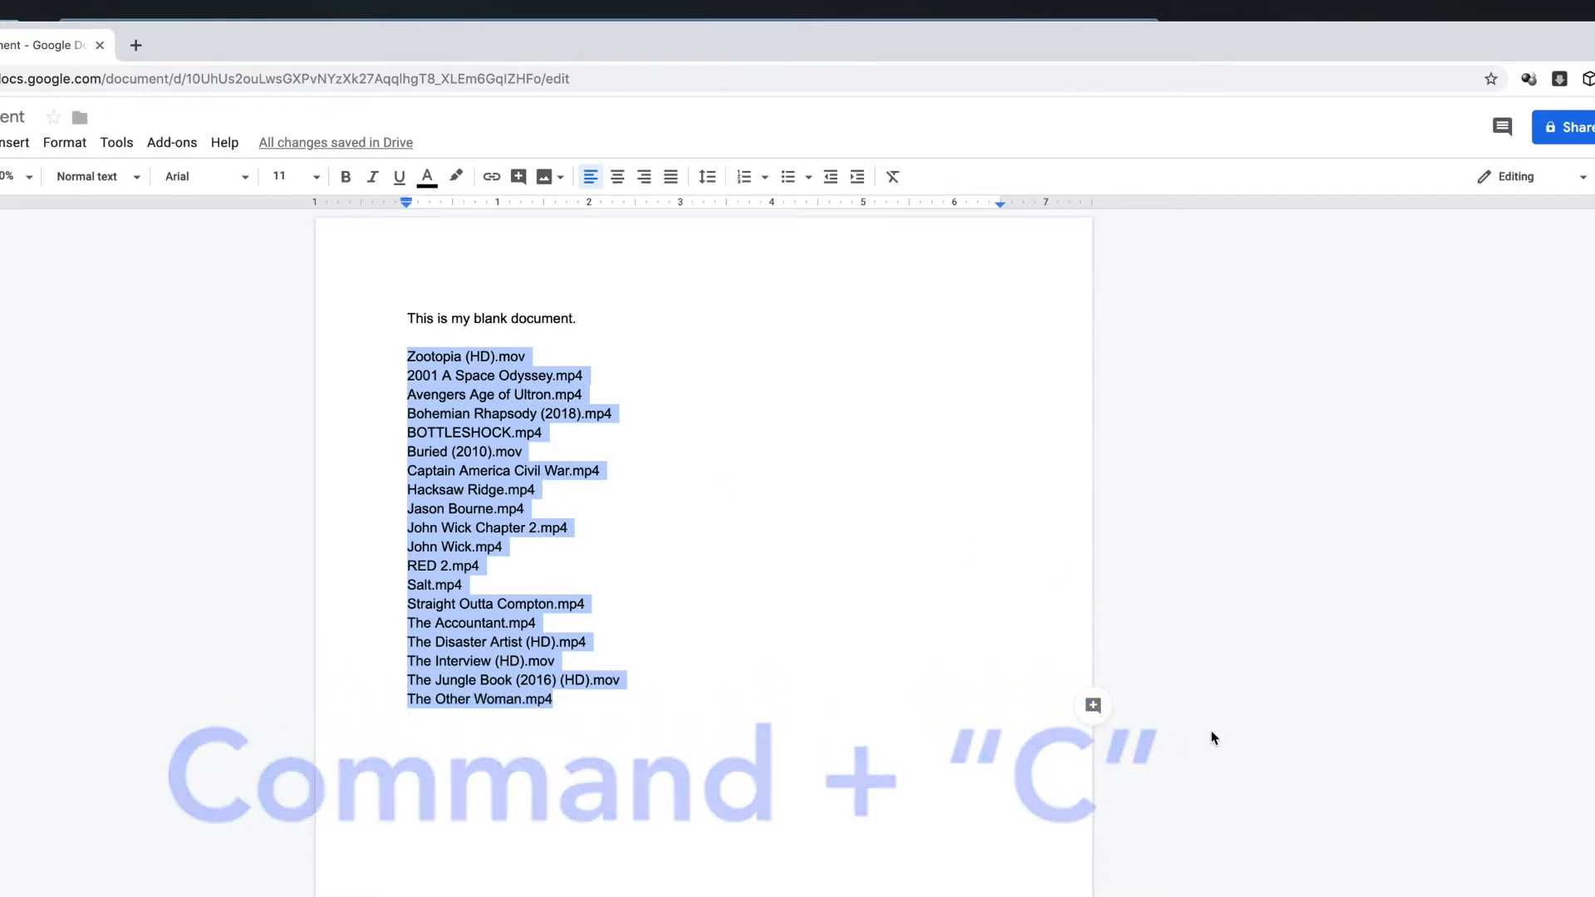
pyautogui.press('cmd+c')
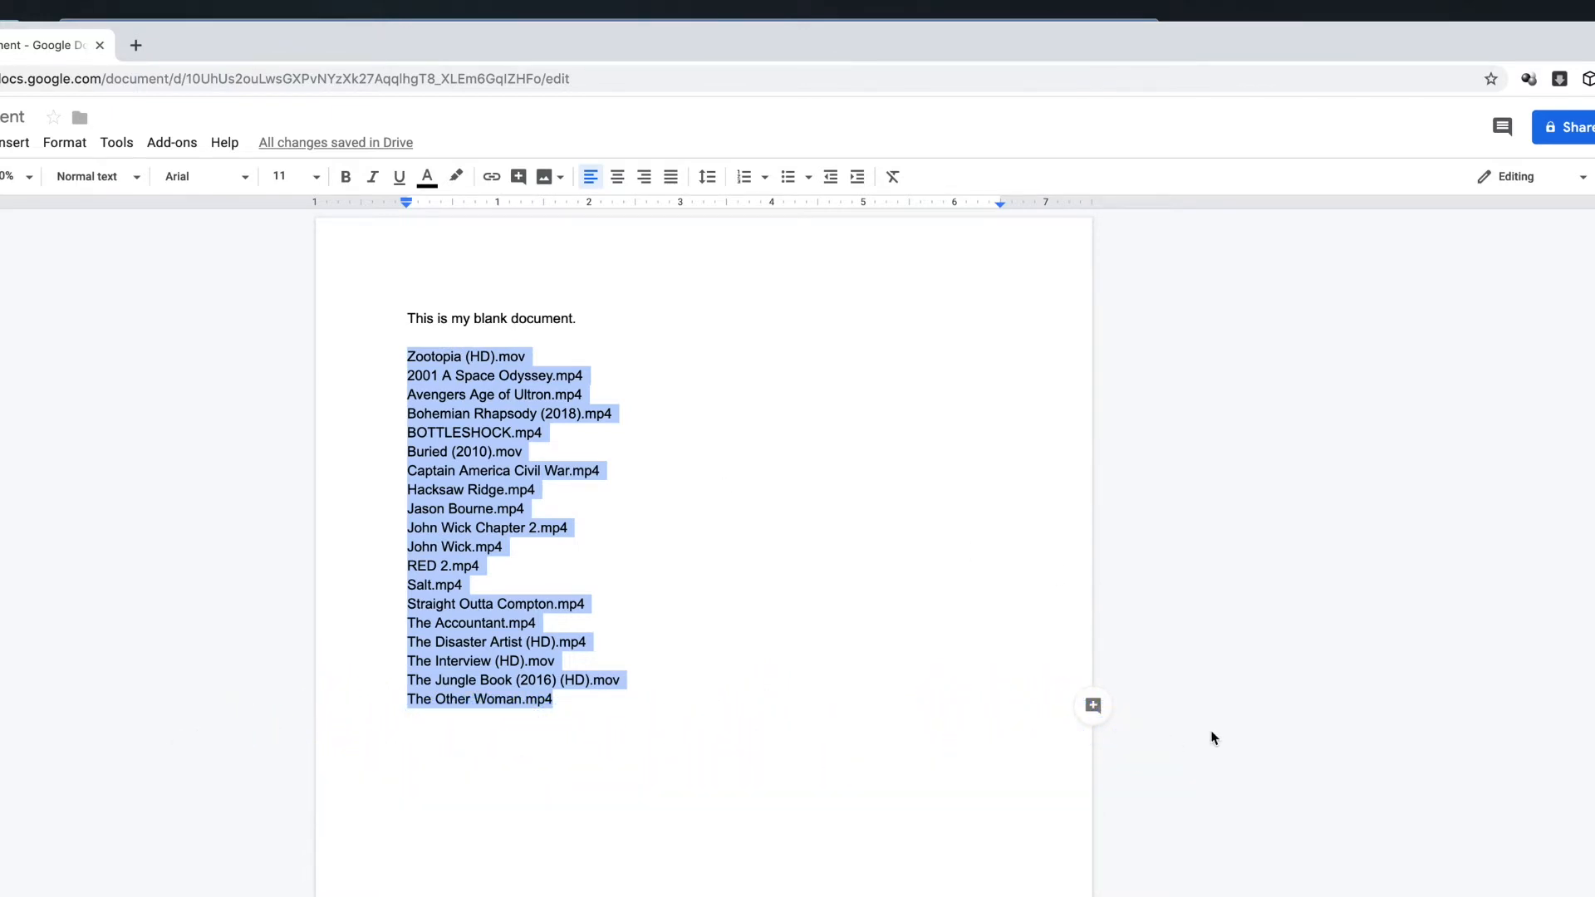
pyautogui.moveTo(1077, 167)
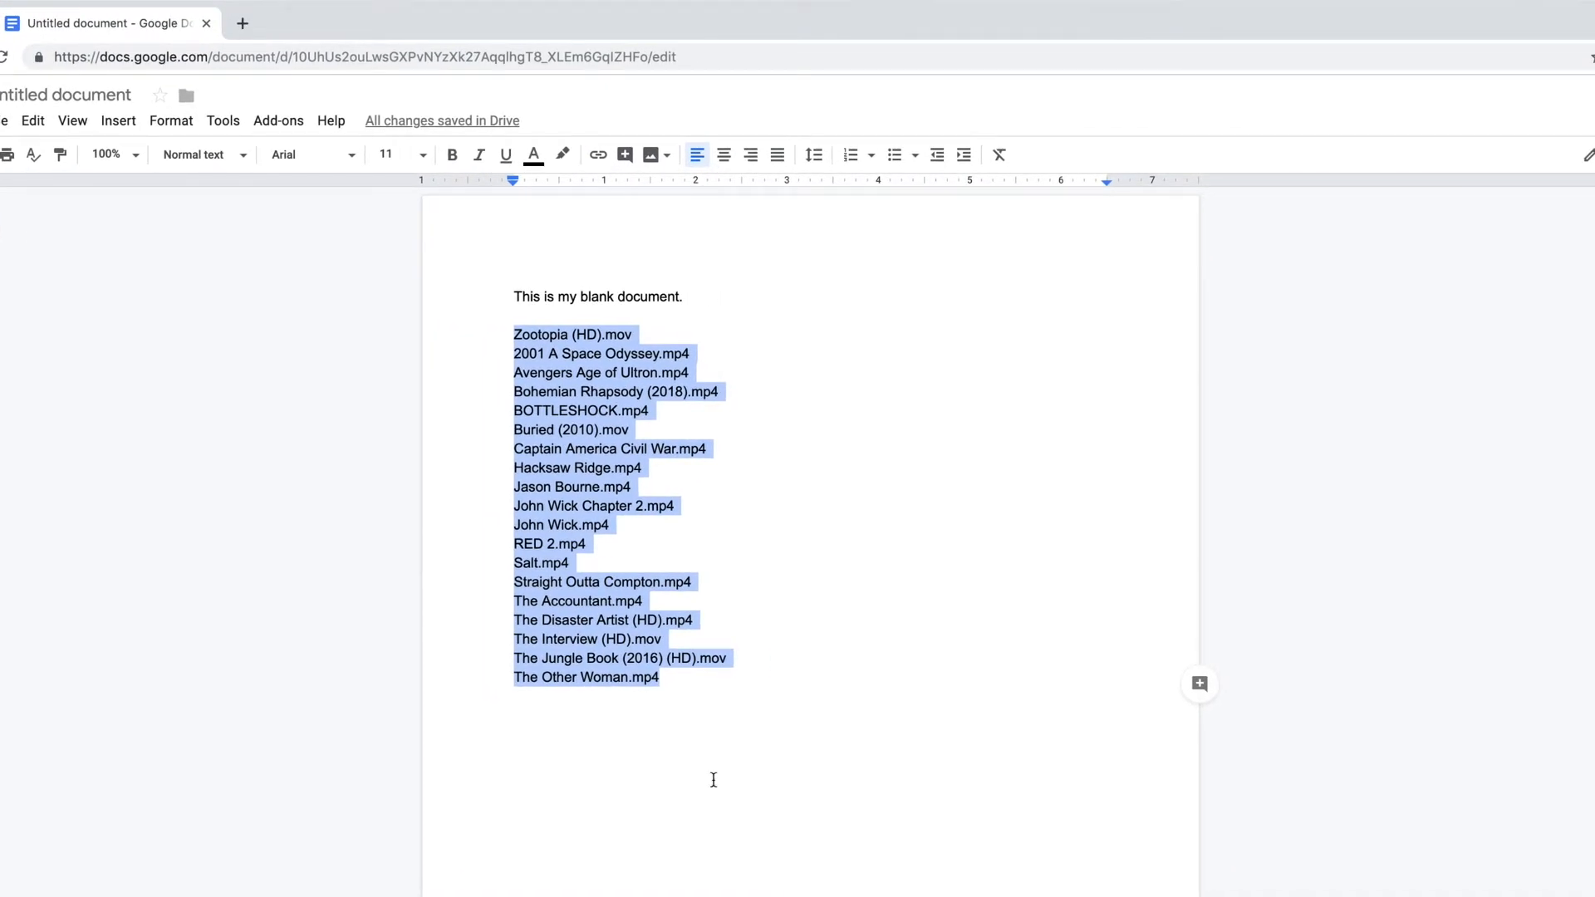
pyautogui.moveTo(703, 812)
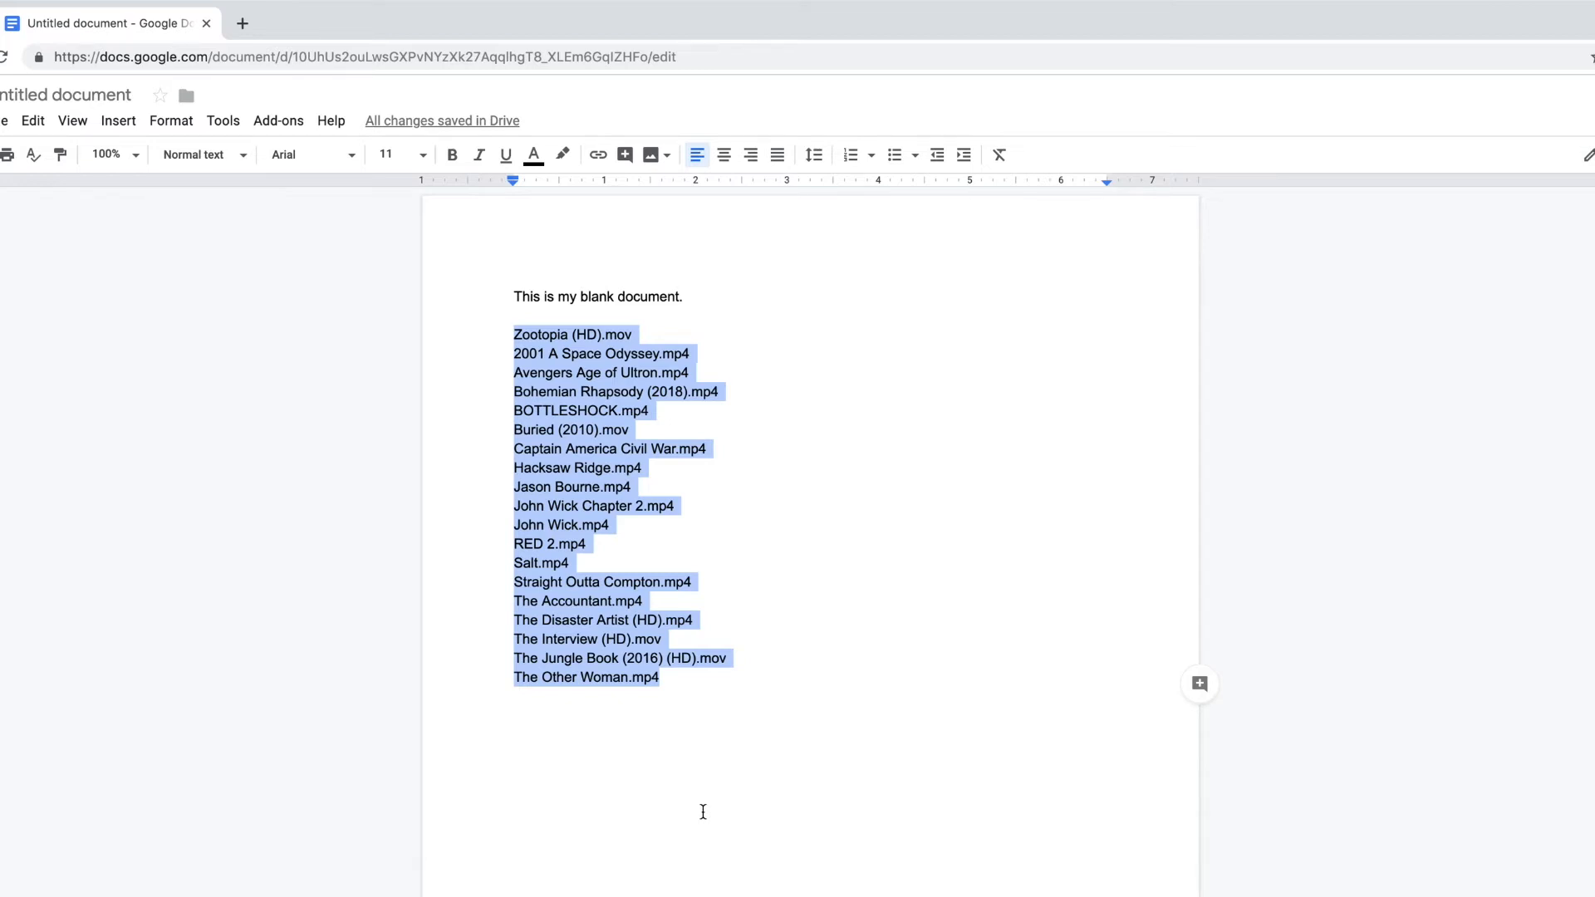
pyautogui.moveTo(765, 50)
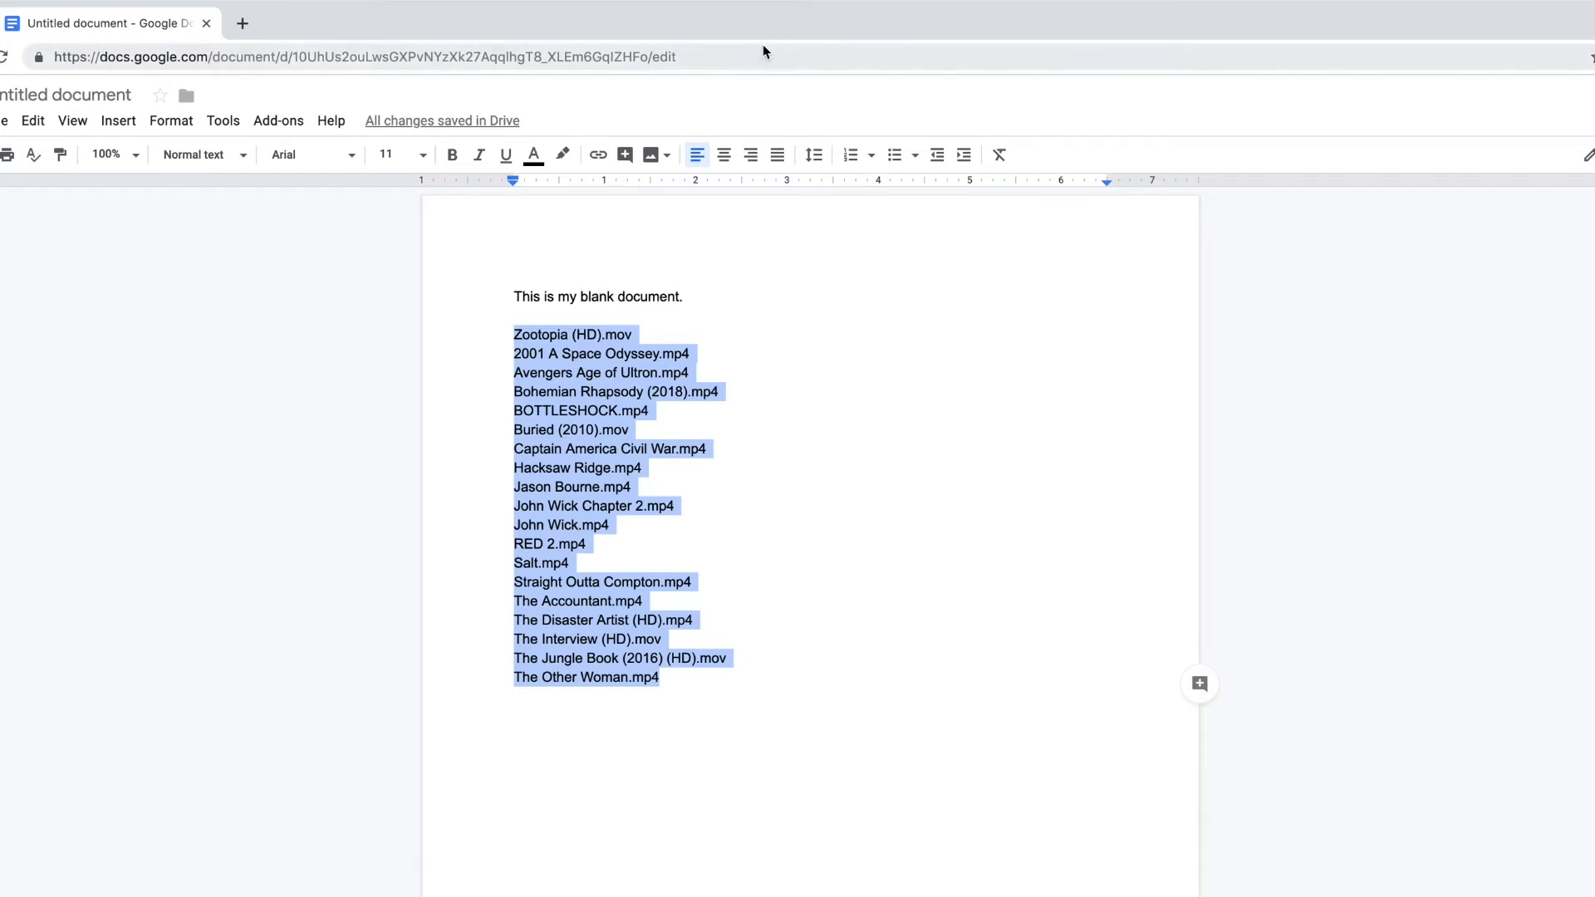